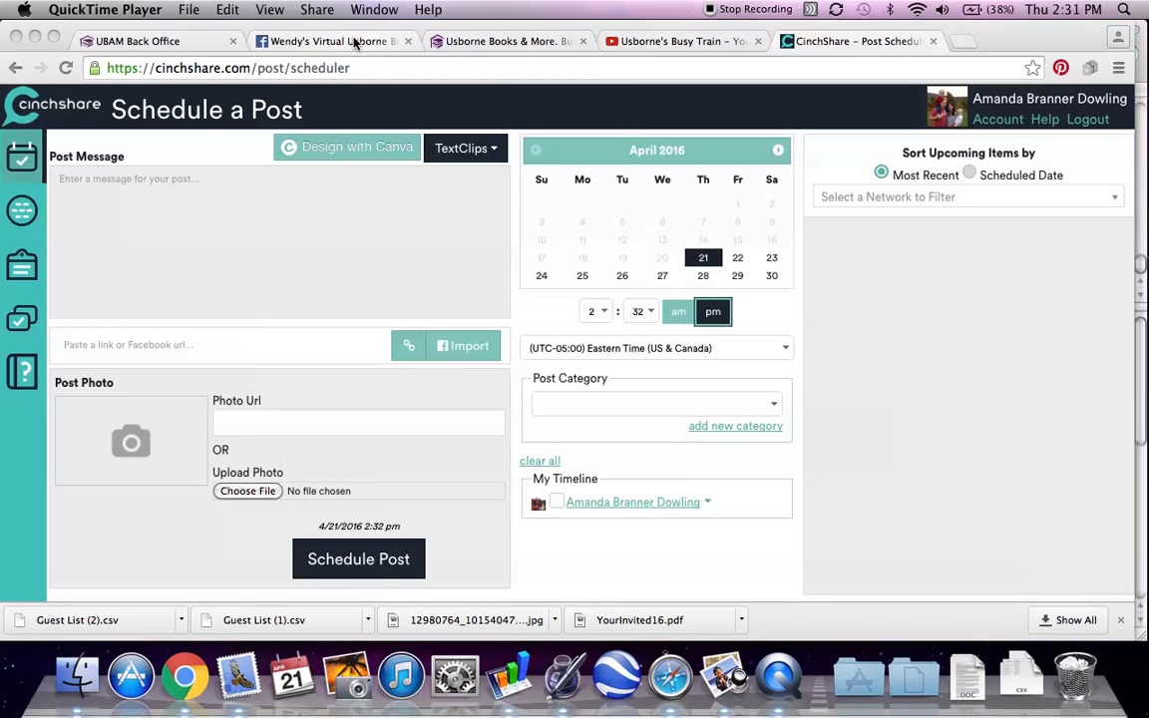
Step: Show Wendy's party event and expand the host's RSVP reminder comment to its full text
click(329, 41)
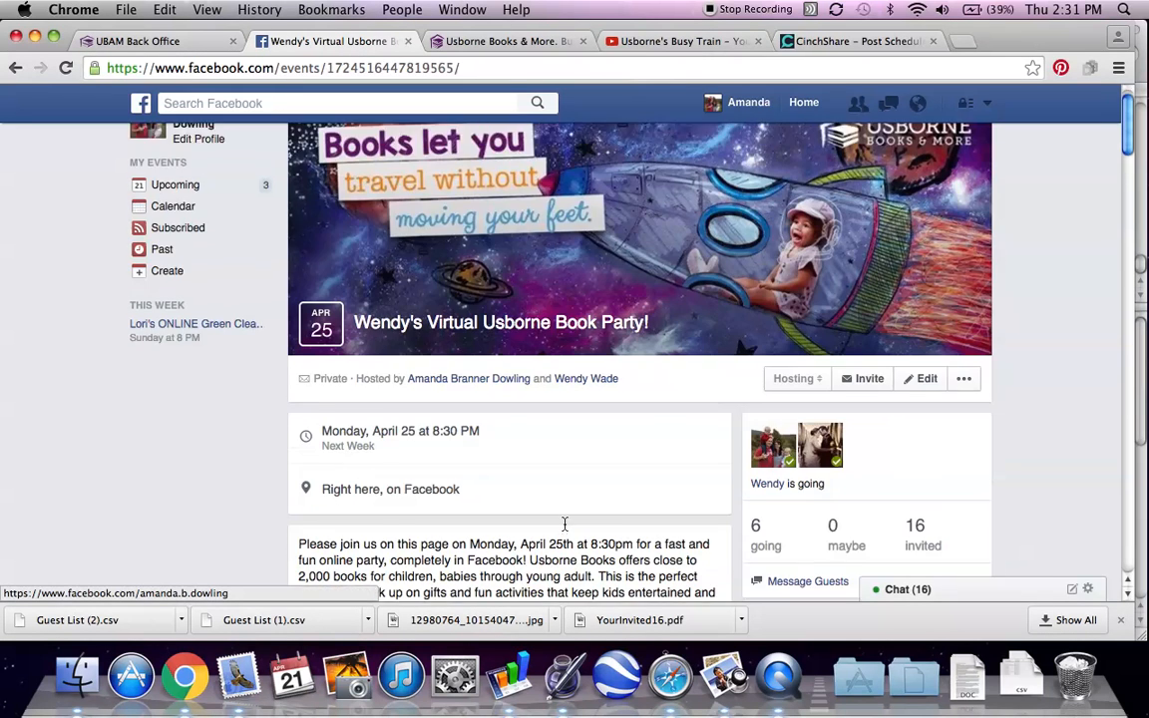
scroll(down, 3)
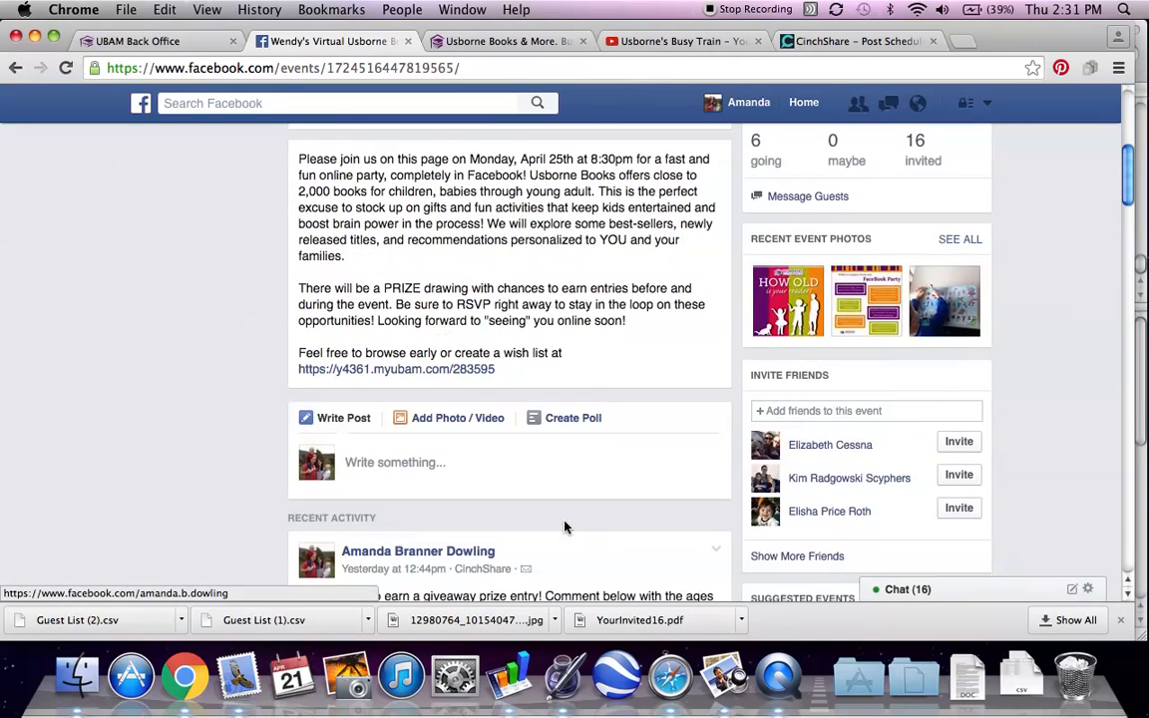
scroll(down, 3)
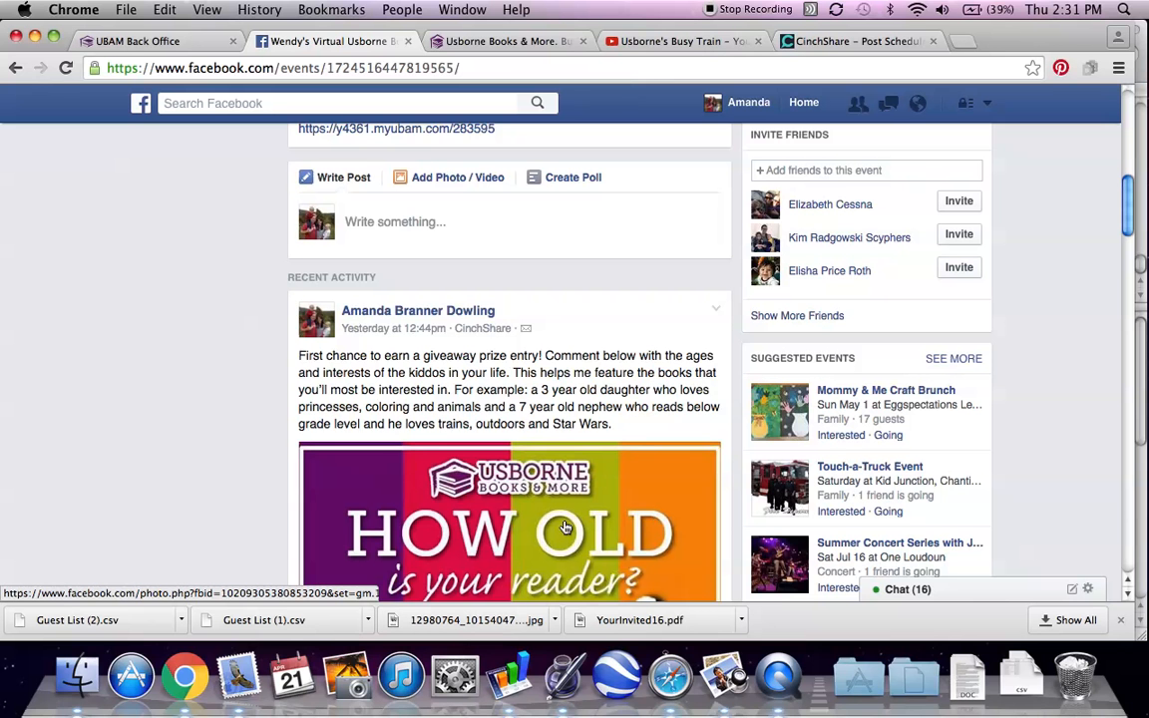
scroll(down, 3)
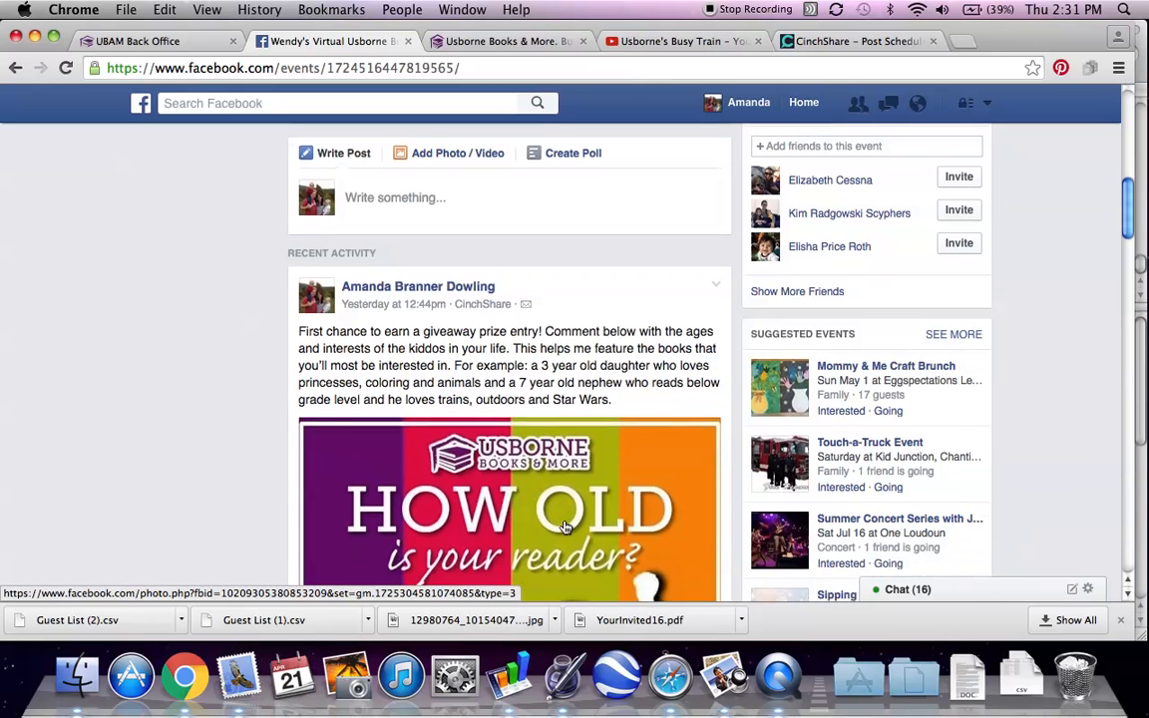
scroll(down, 3)
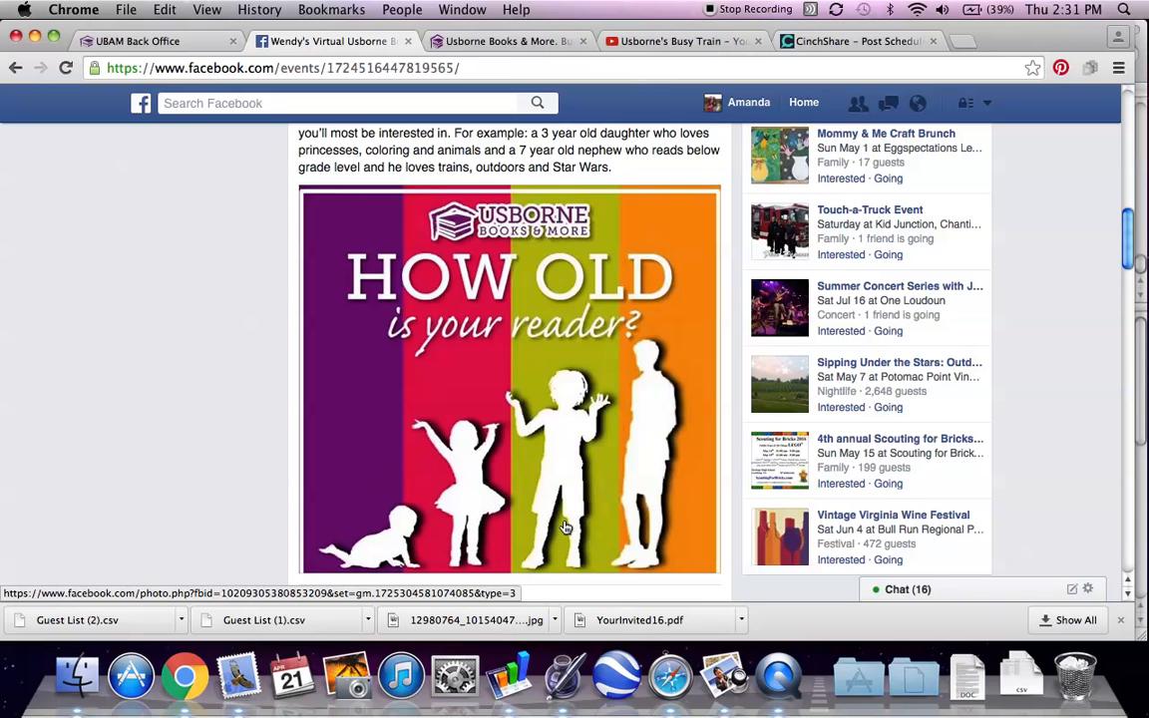
scroll(down, 3)
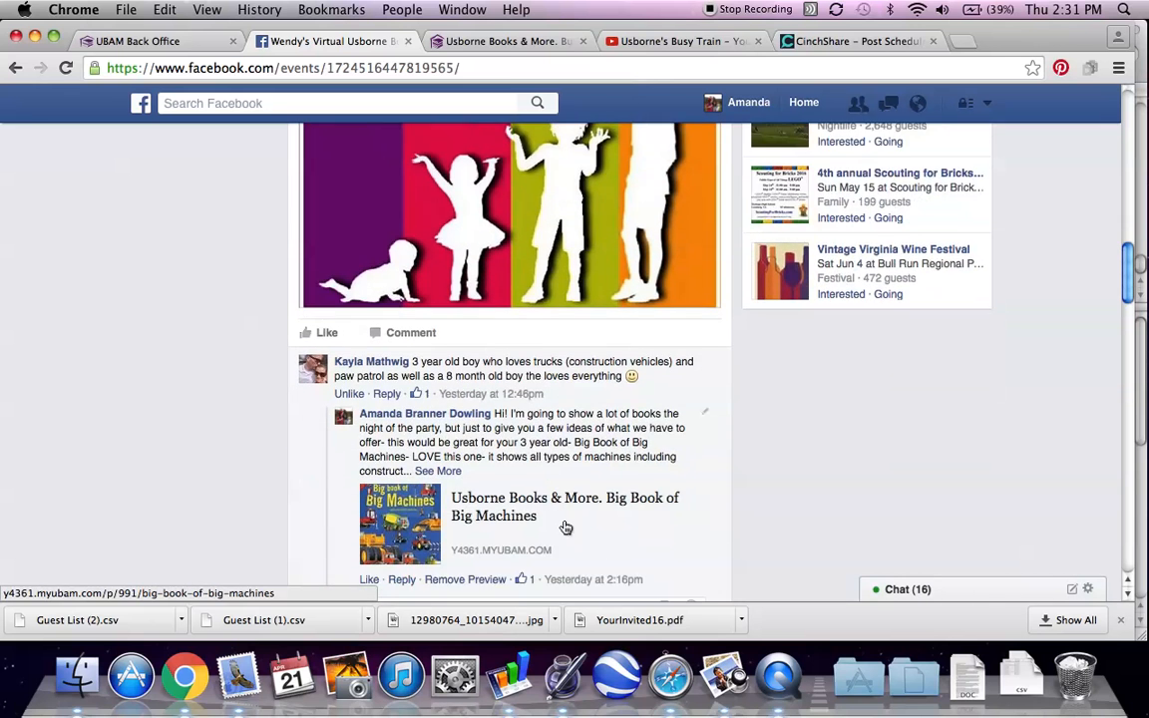
scroll(down, 3)
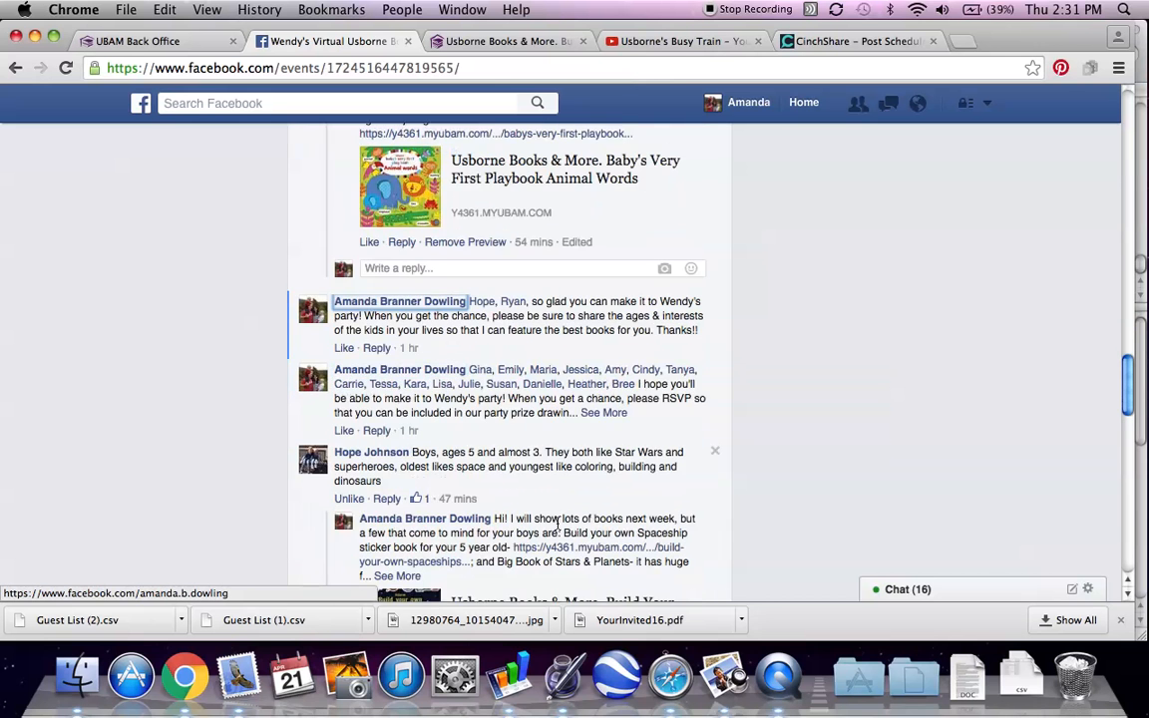
mouse_move(399, 295)
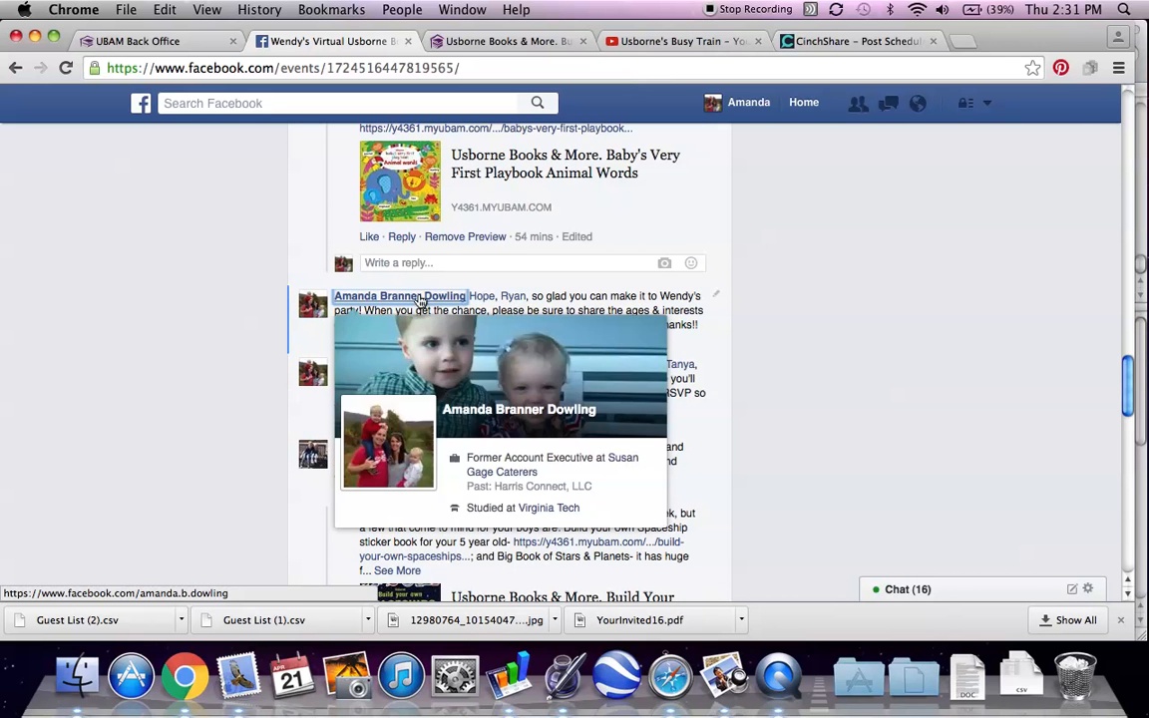
mouse_move(519, 290)
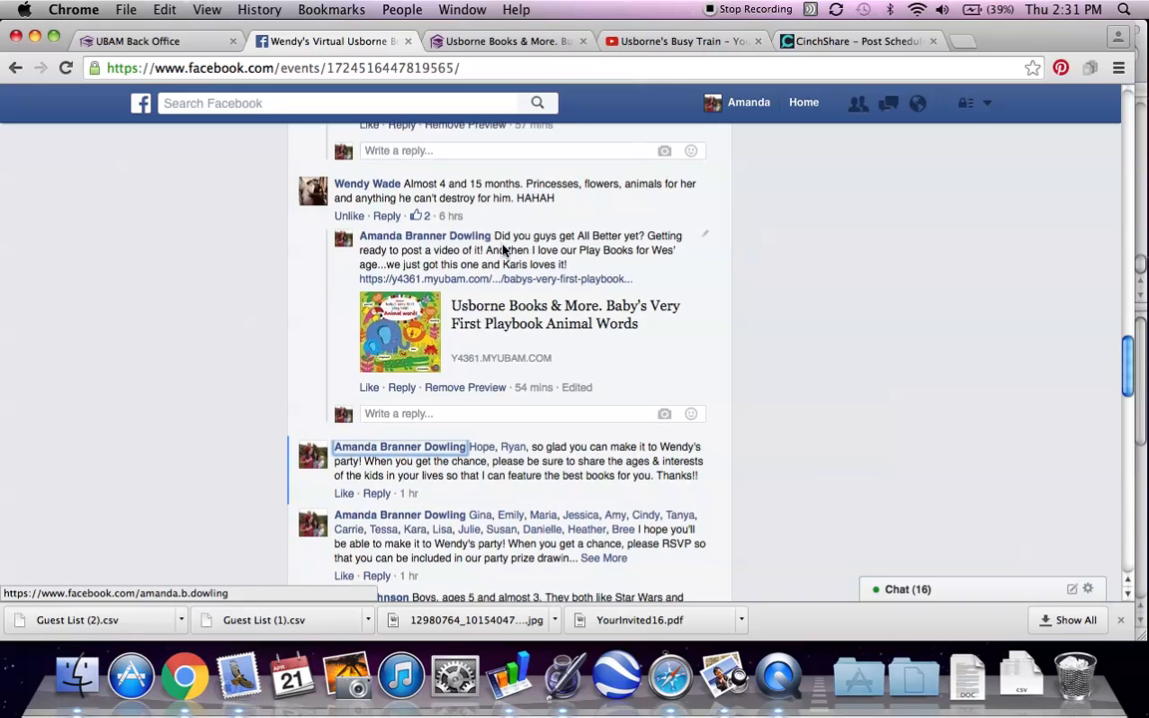
scroll(down, 3)
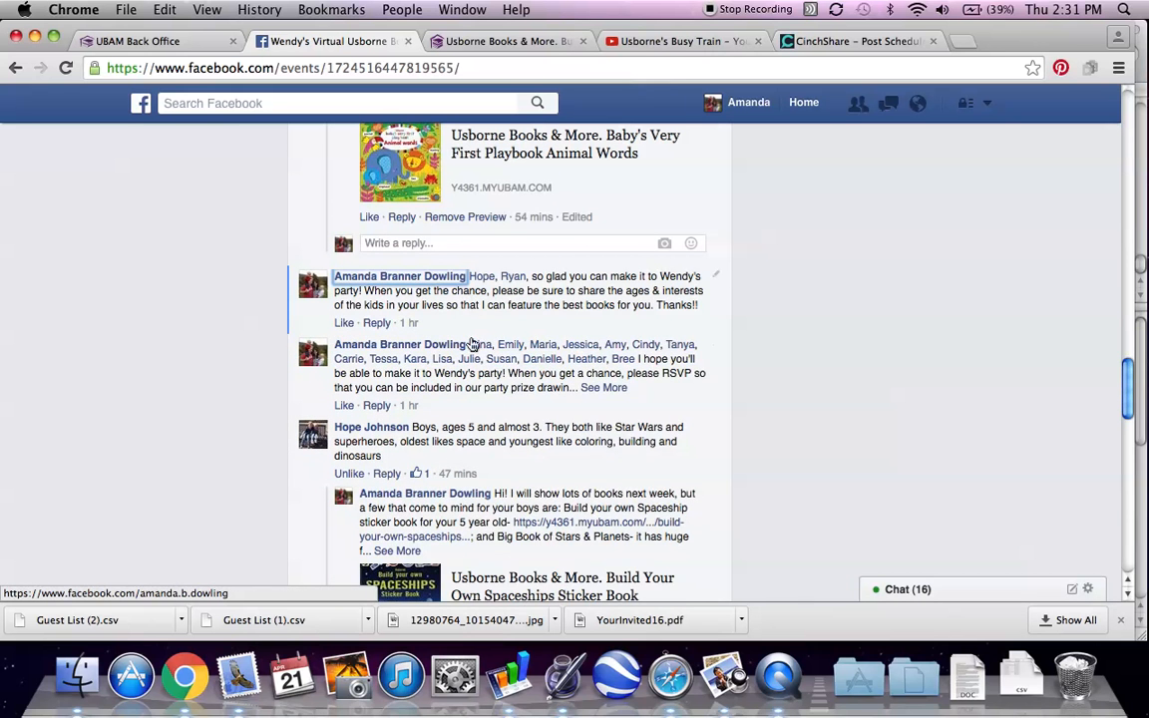
mouse_move(399, 344)
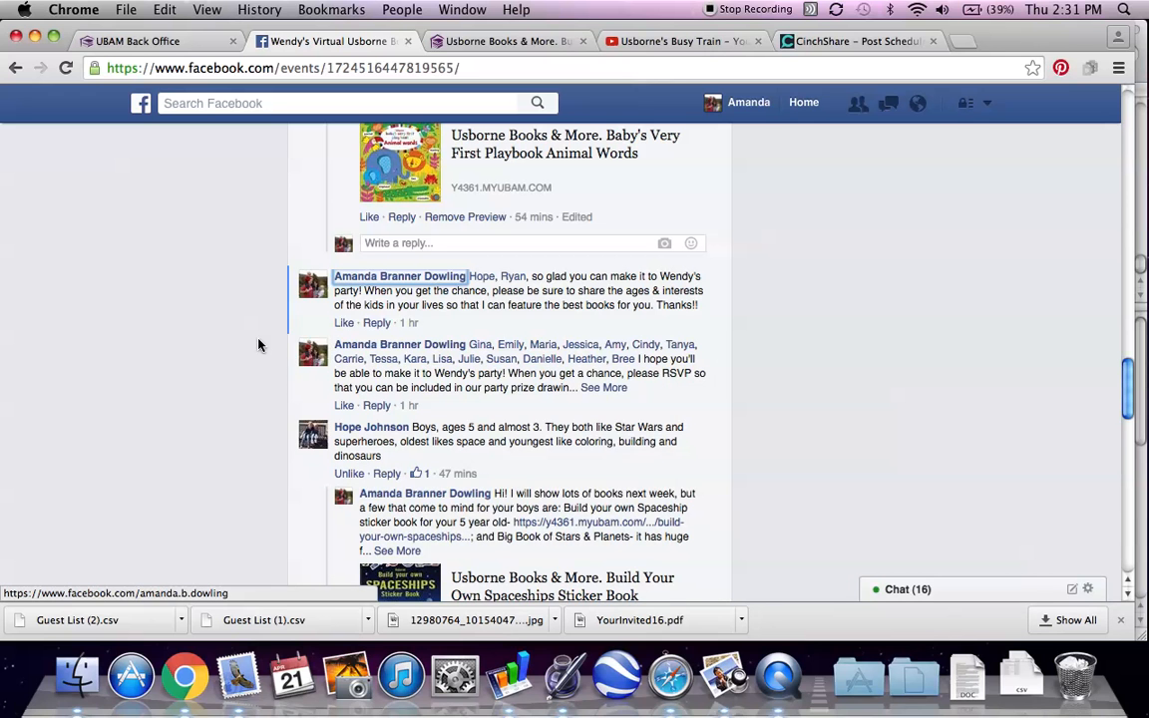
mouse_move(591, 377)
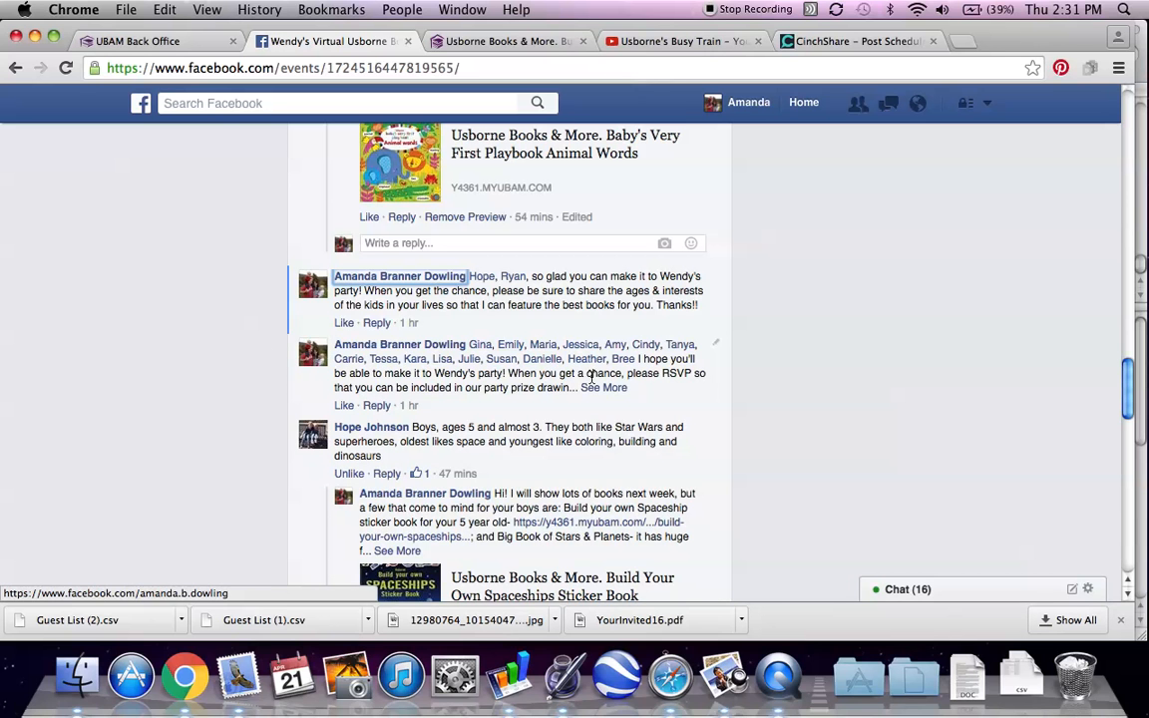
click(604, 388)
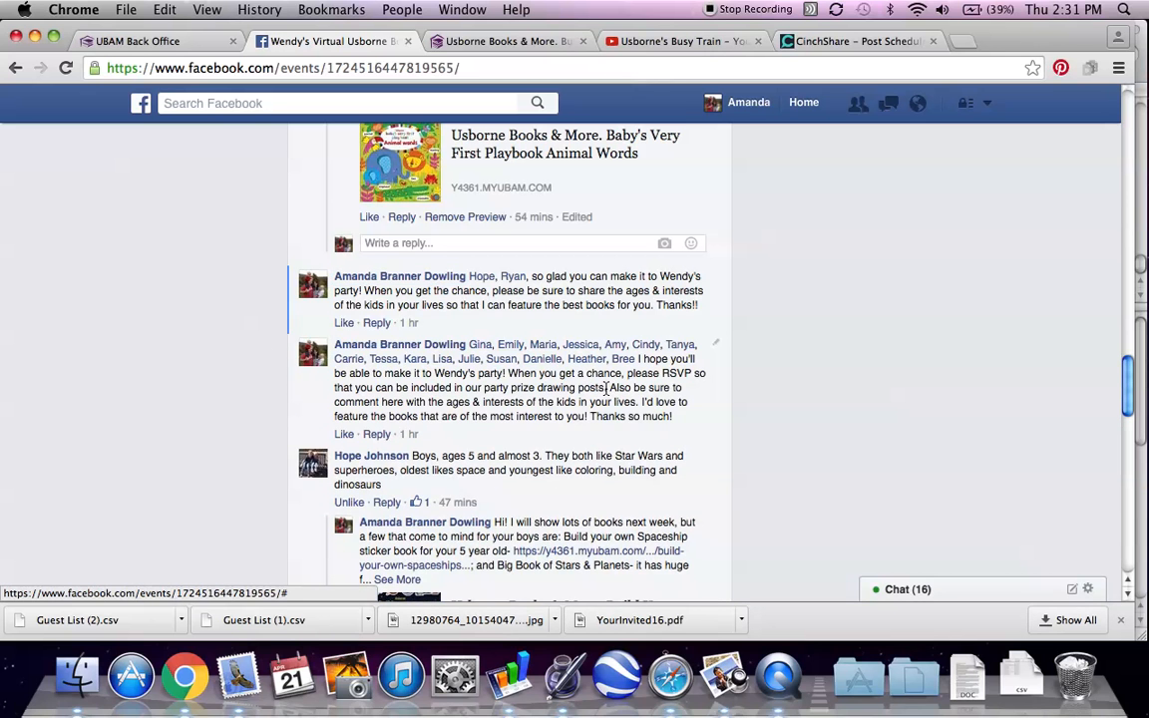
mouse_move(574, 400)
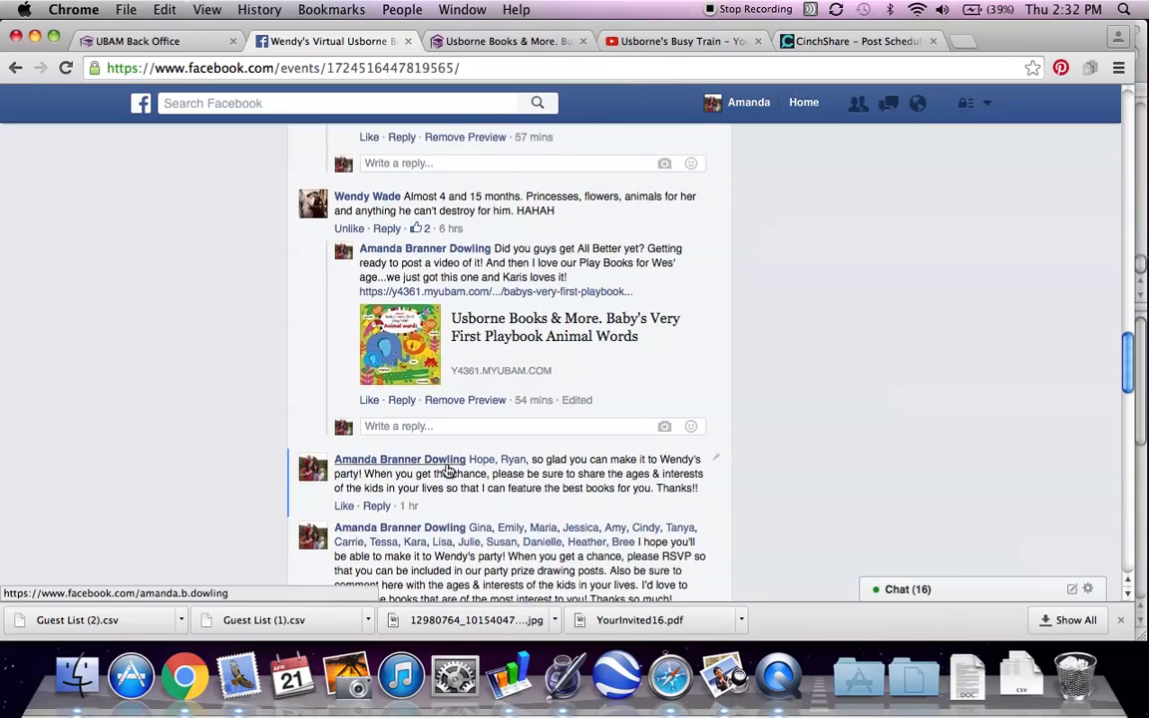
Step: Read guests' replies, expanding the one recommending Big Book of Big Machines
scroll(down, 3)
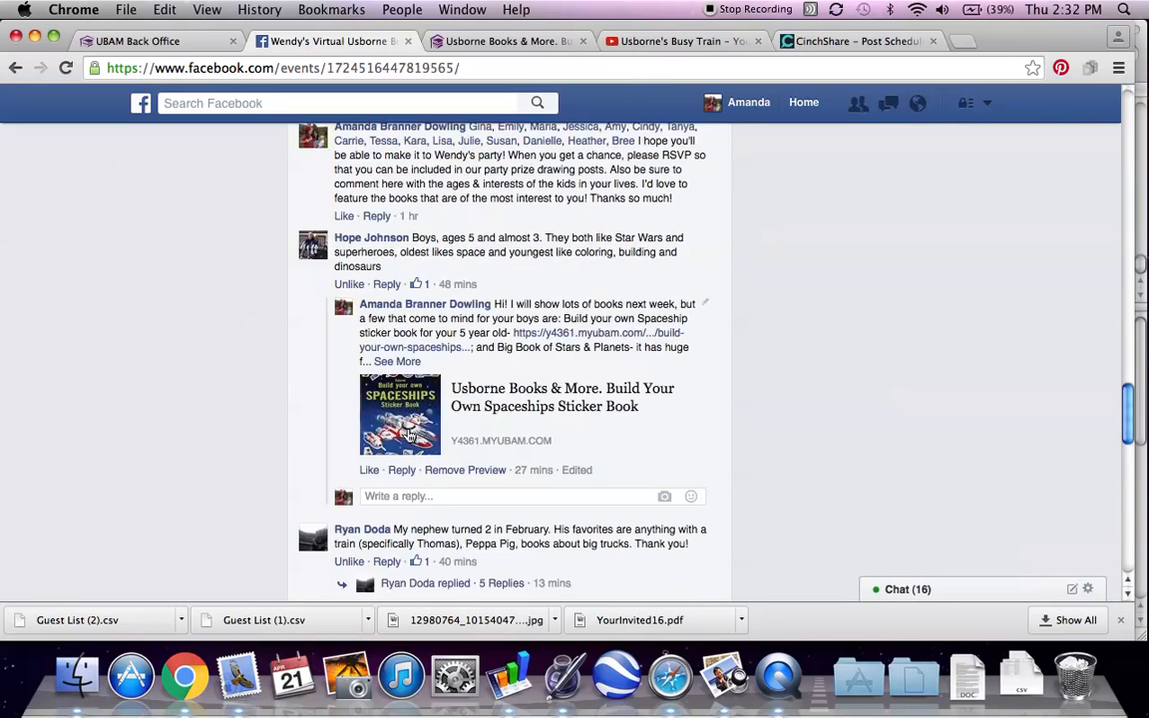
scroll(down, 3)
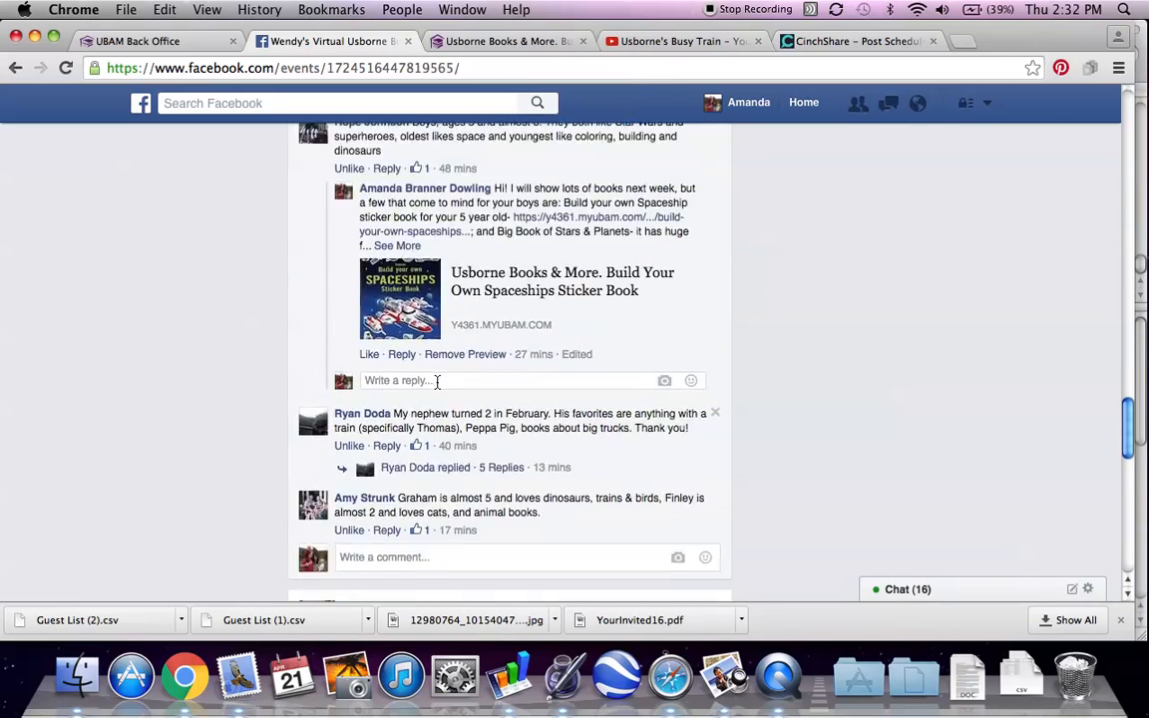
scroll(down, 3)
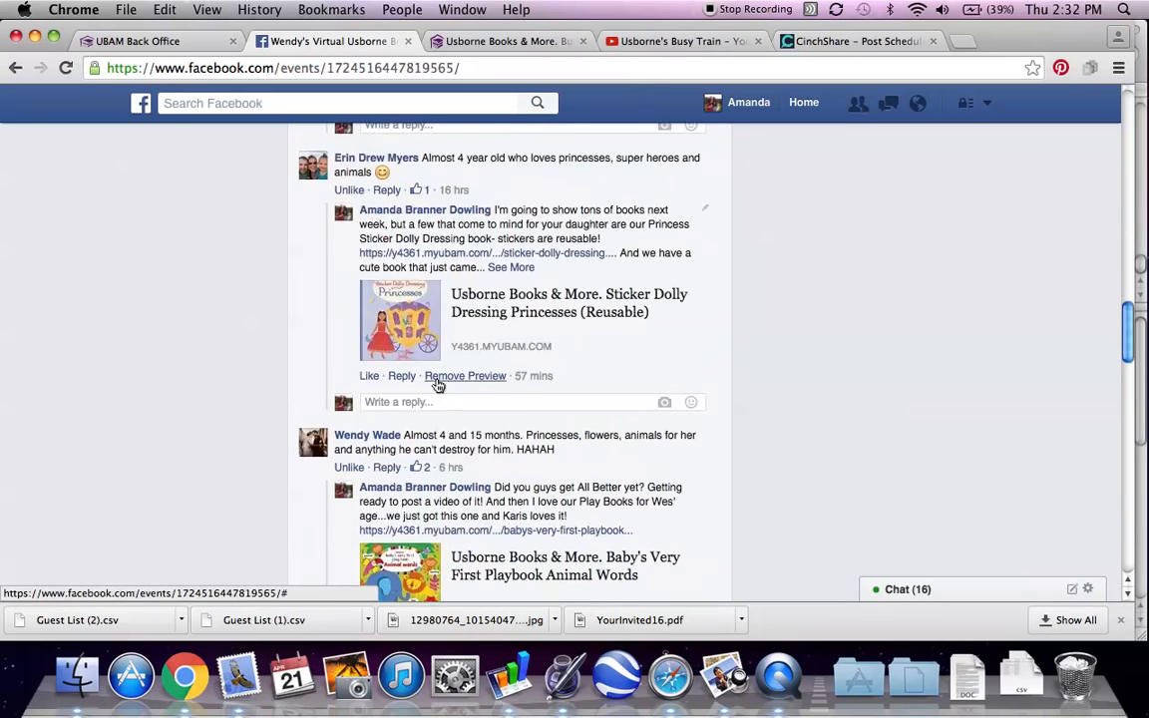
scroll(up, 3)
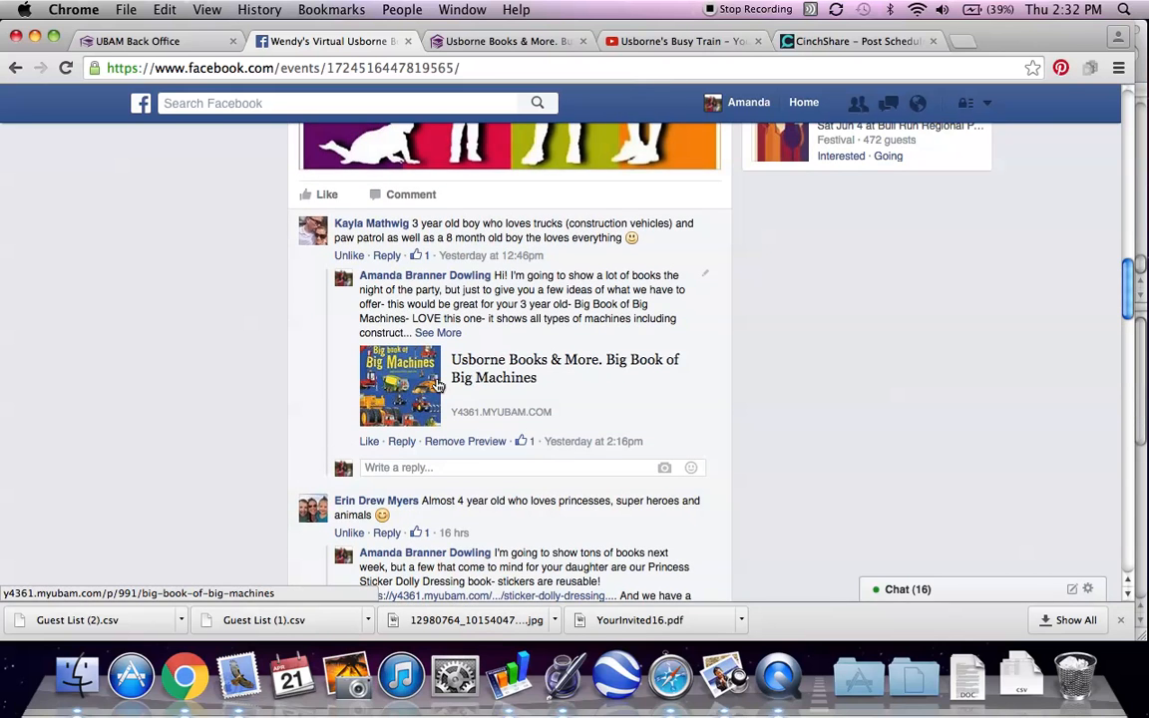
scroll(down, 3)
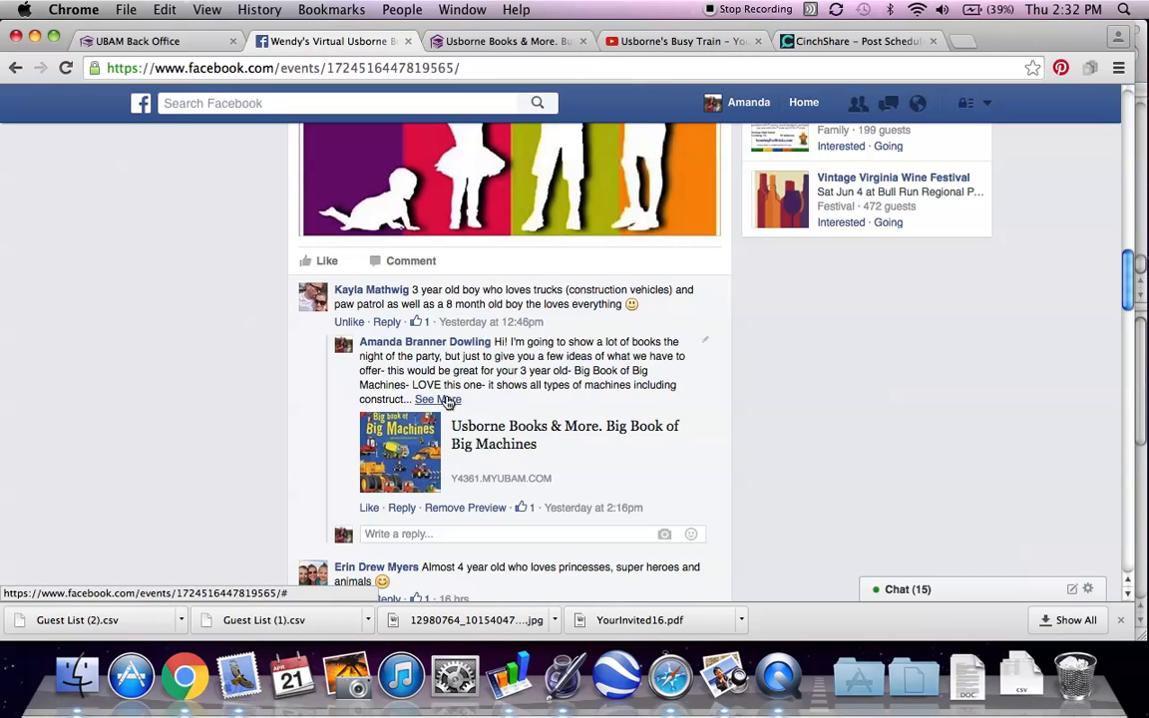
click(437, 398)
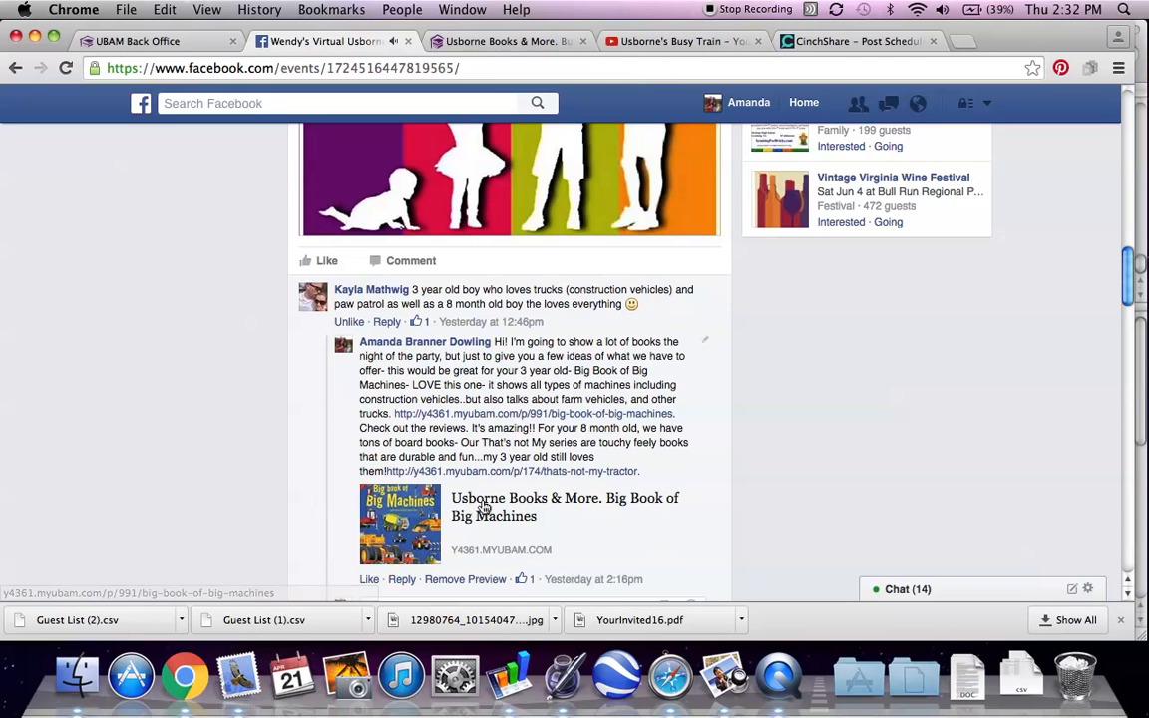
Step: Look through the remaining event comments before moving to the CinchShare scheduler
scroll(down, 3)
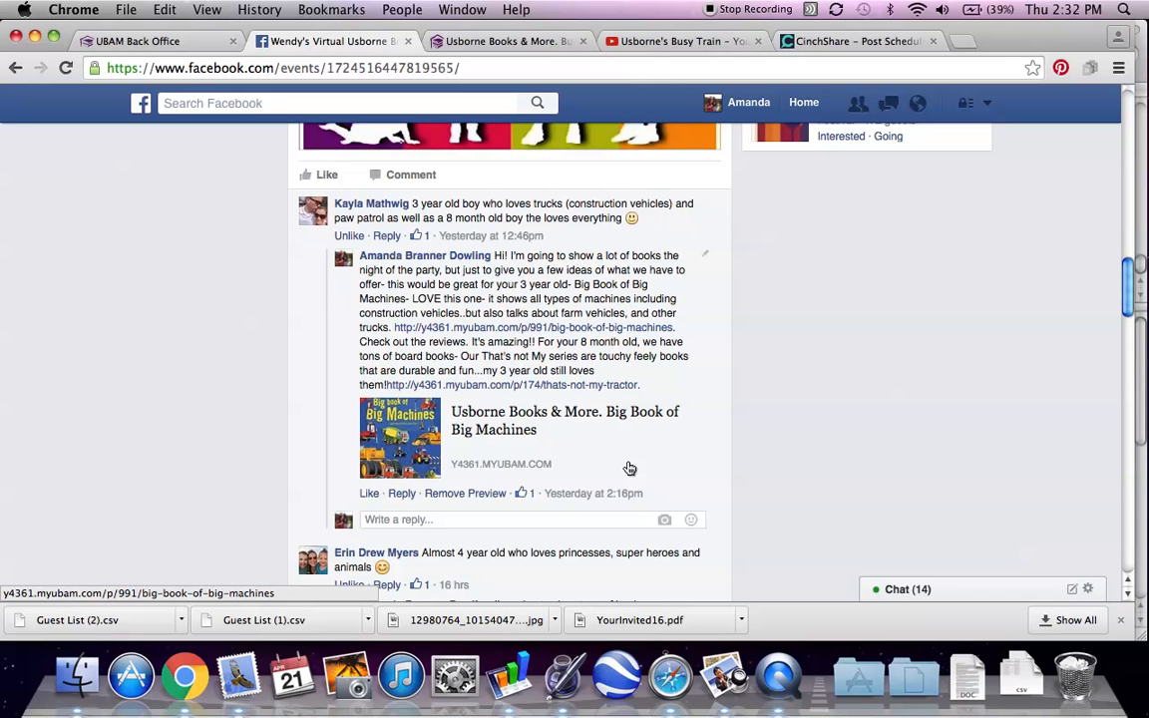
scroll(down, 3)
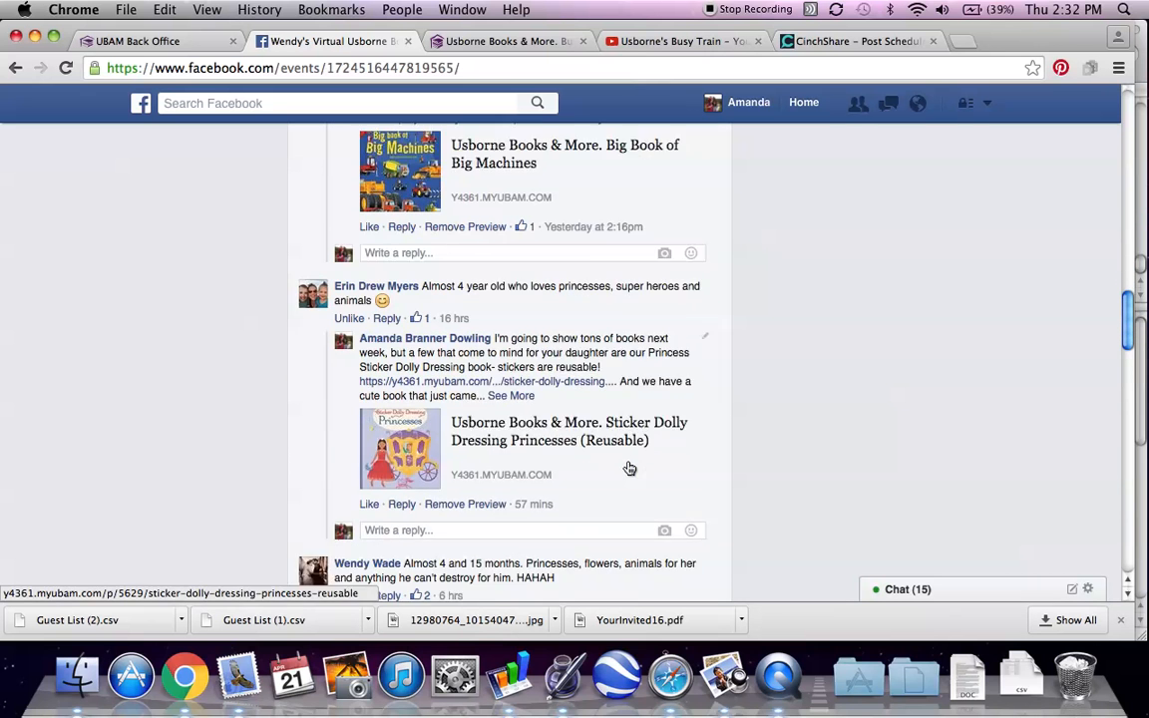
scroll(down, 3)
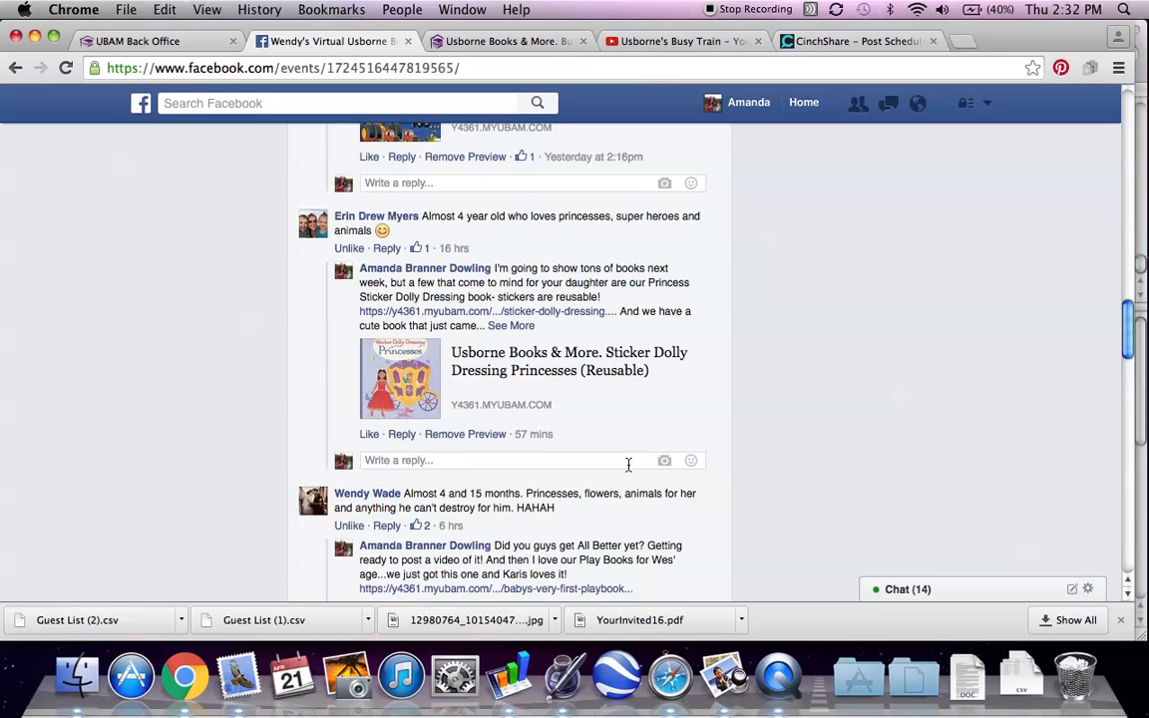
scroll(down, 3)
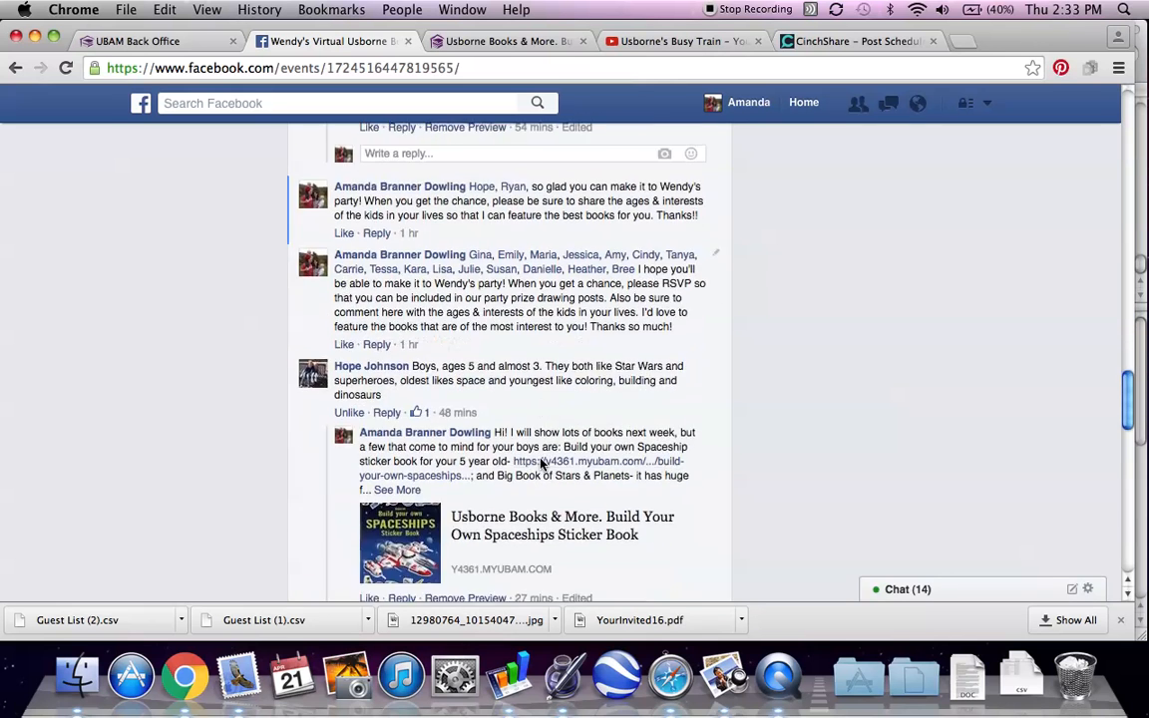
scroll(down, 3)
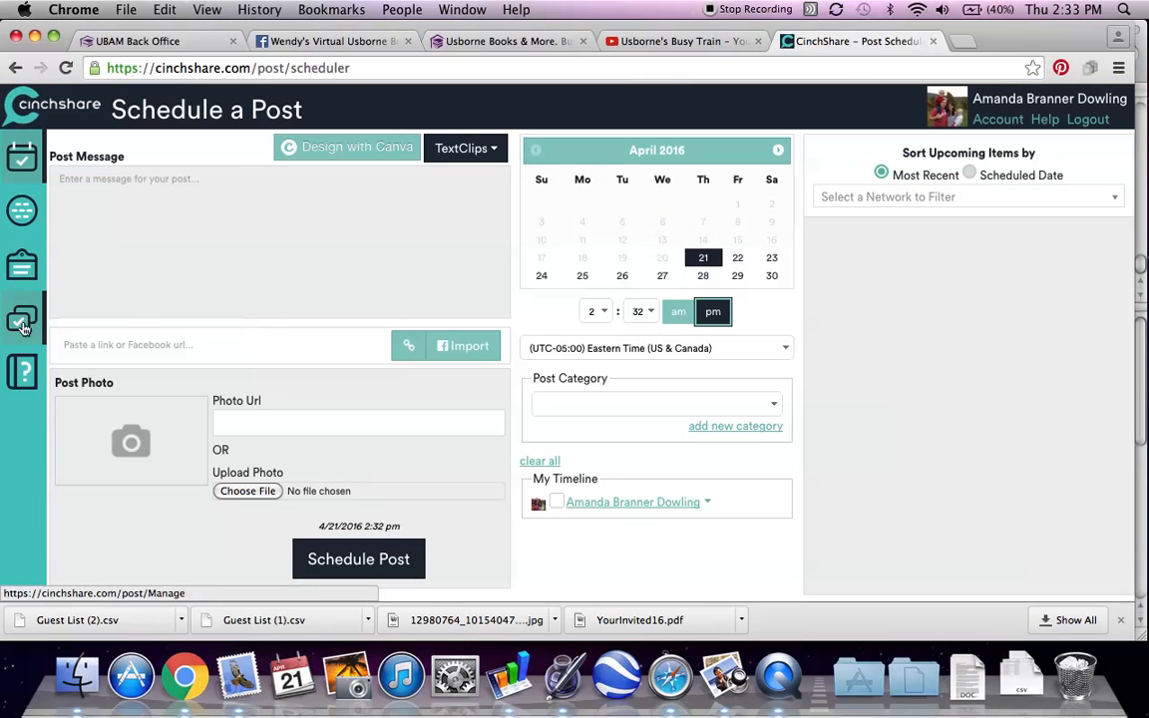
Step: Show the Manage Posts page and look through the History grid of scheduled posts
click(22, 326)
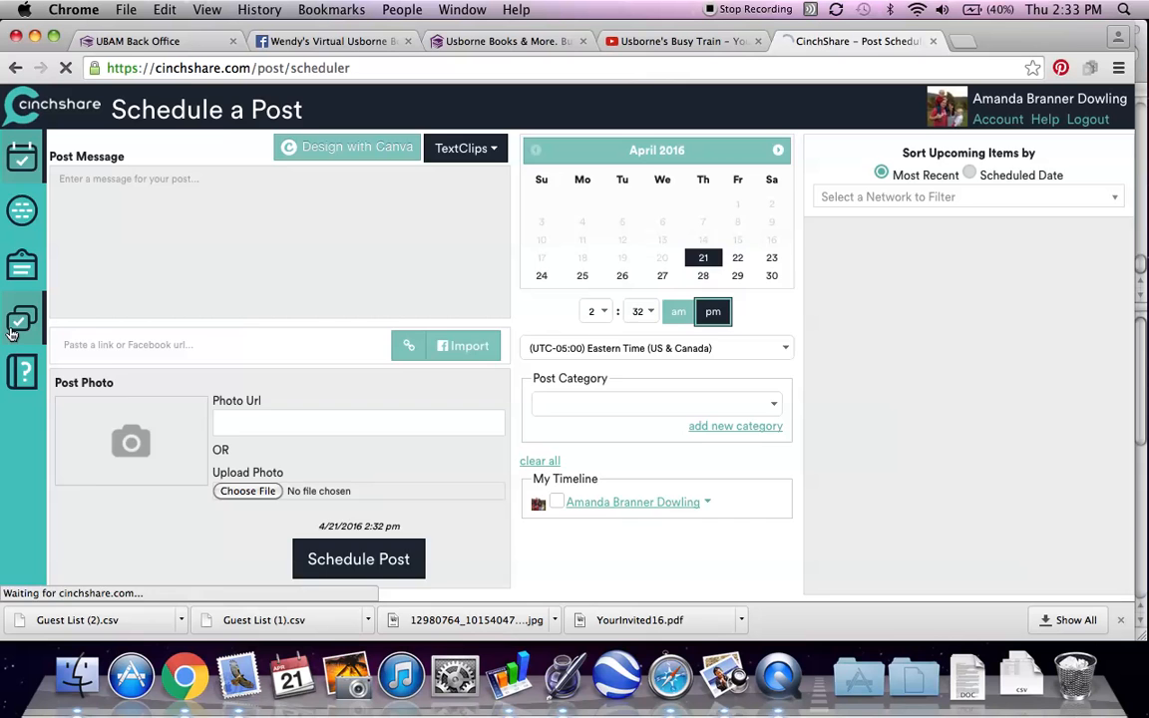
click(22, 319)
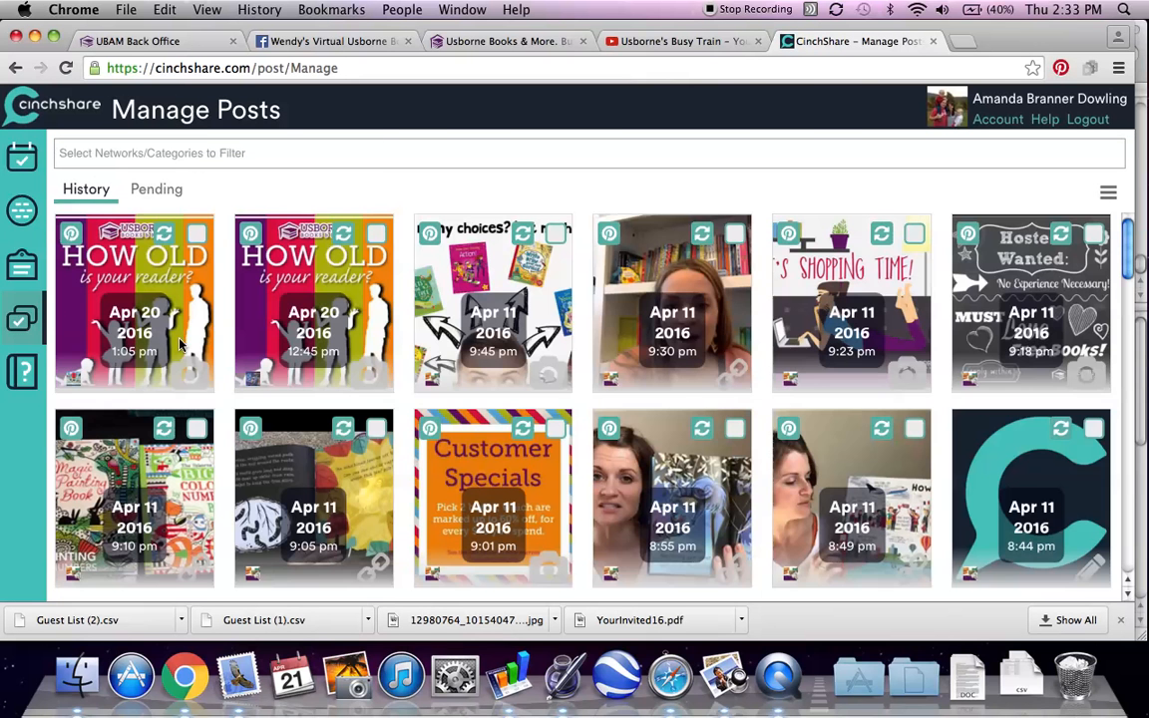
mouse_move(424, 344)
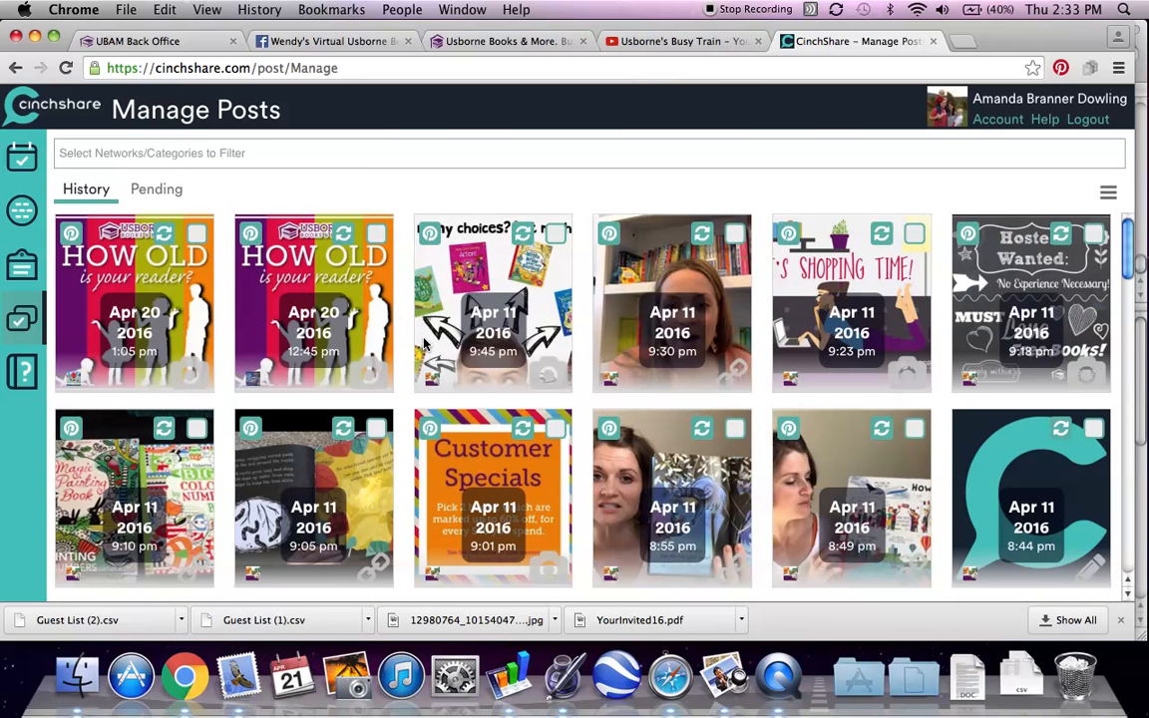
mouse_move(267, 281)
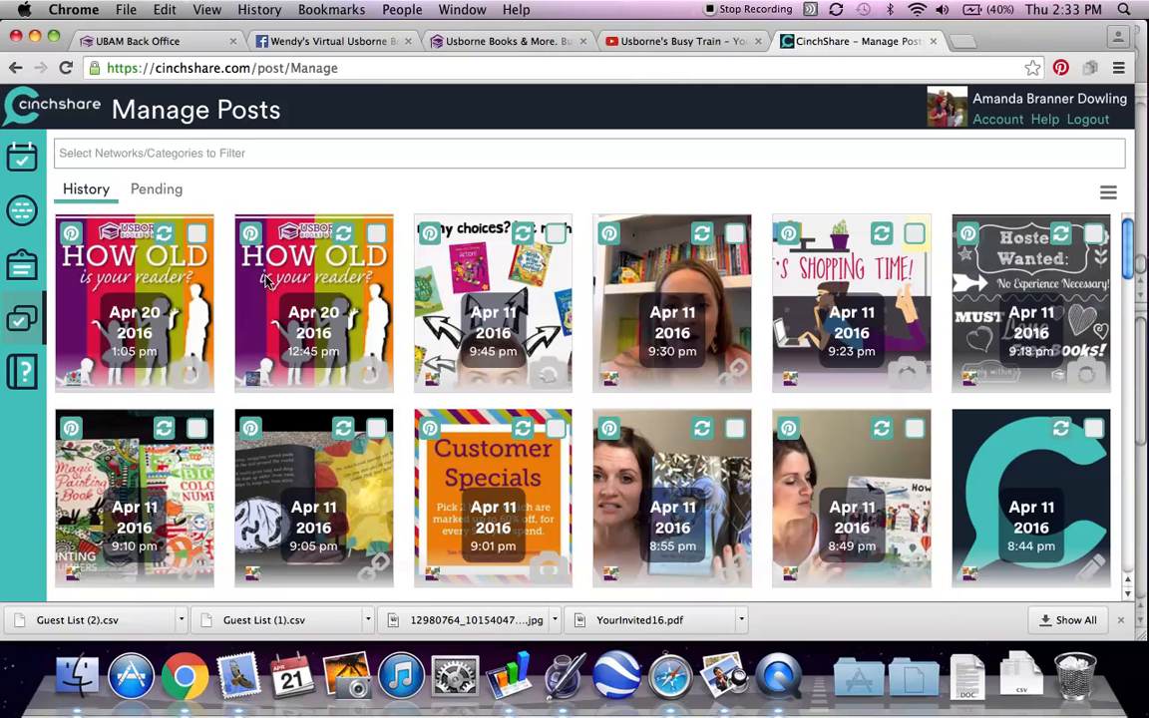
scroll(down, 3)
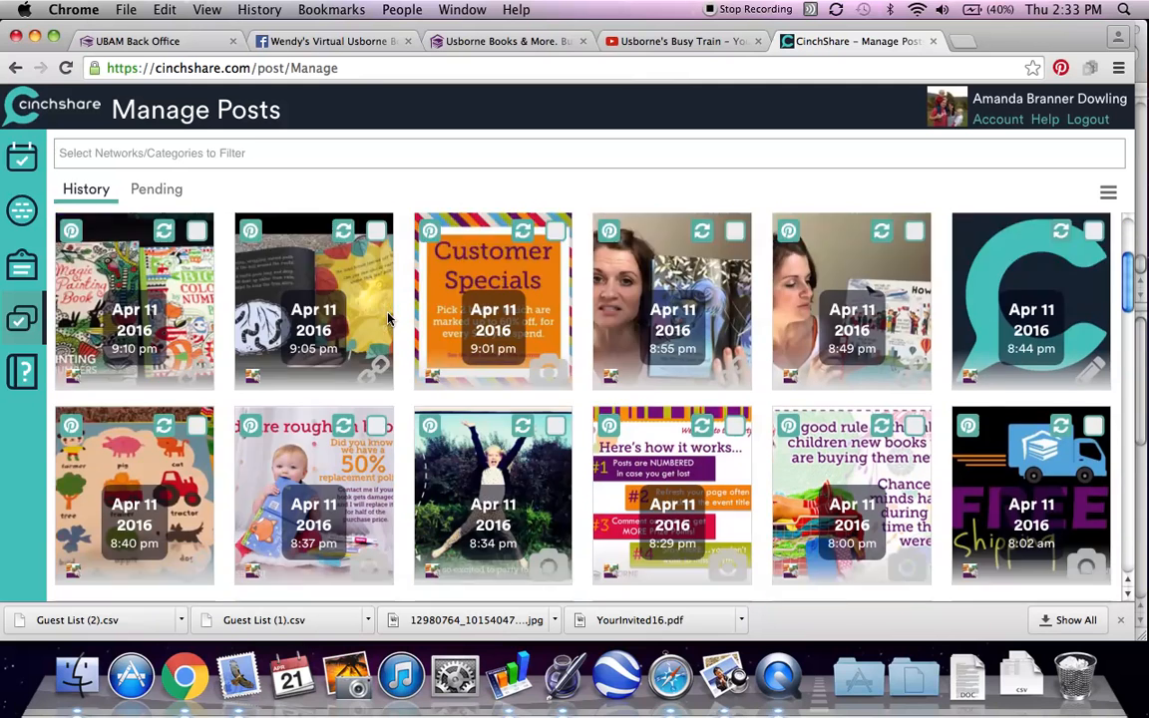
scroll(down, 3)
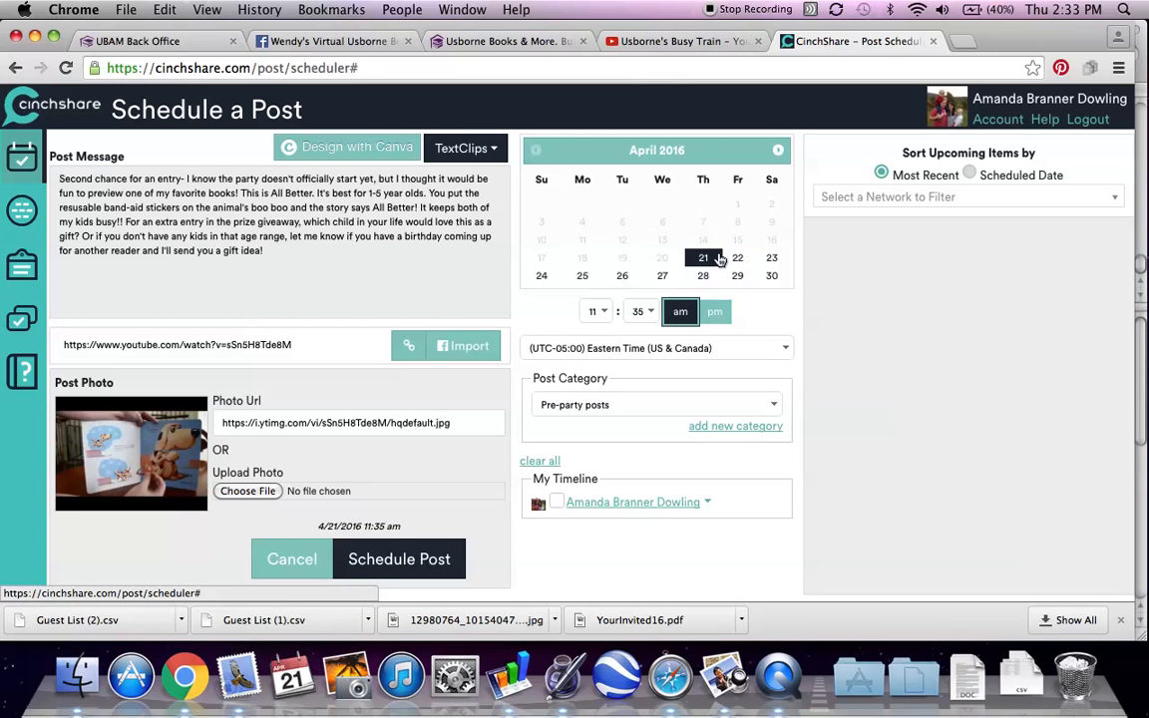
Step: Schedule the 'All Better' second-chance post for 4/21/2016 at 2:45 pm on Wendy's event
click(593, 311)
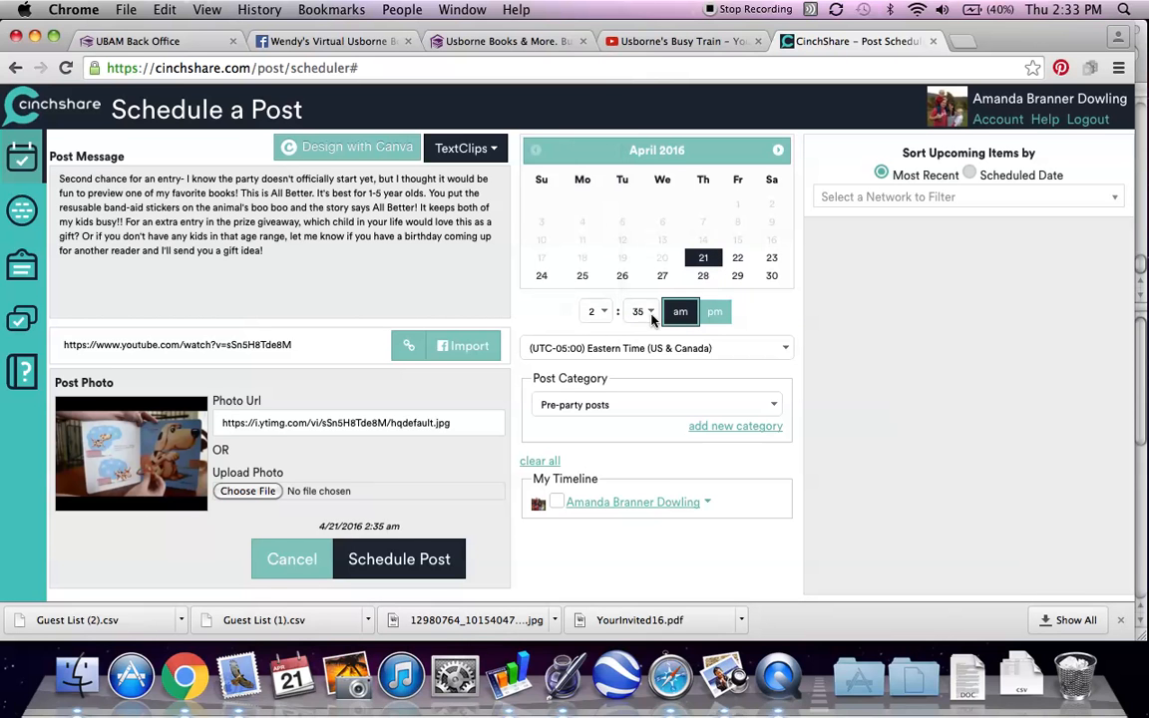
click(638, 311)
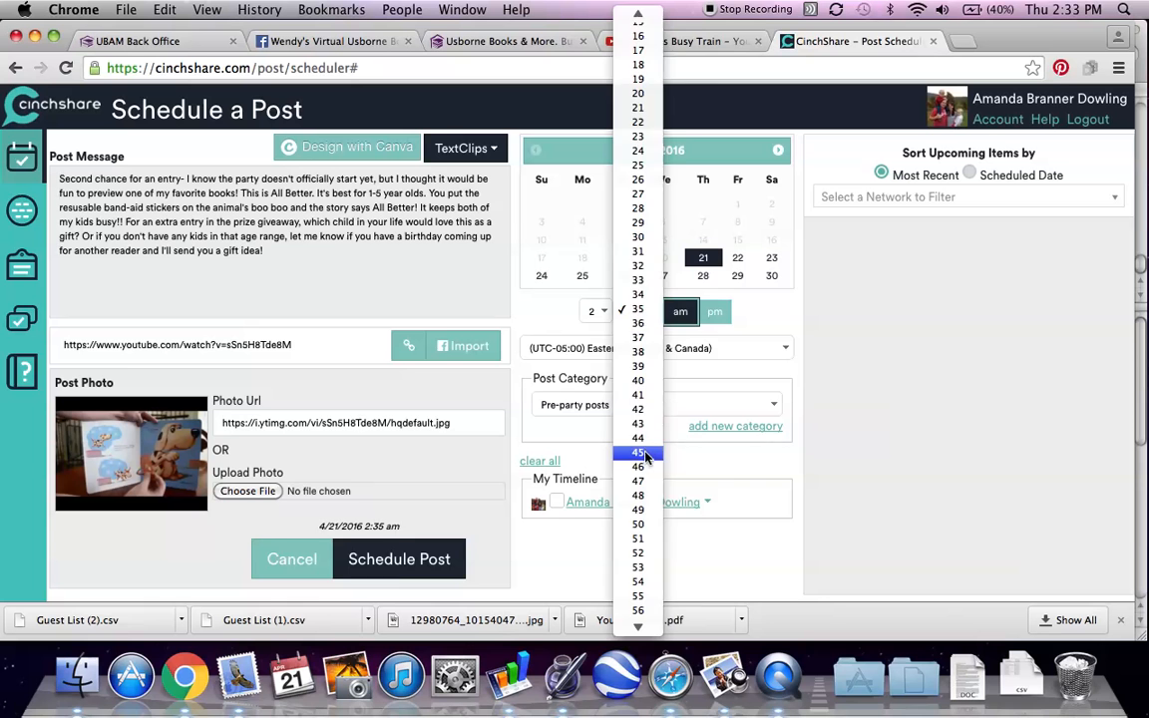
click(637, 452)
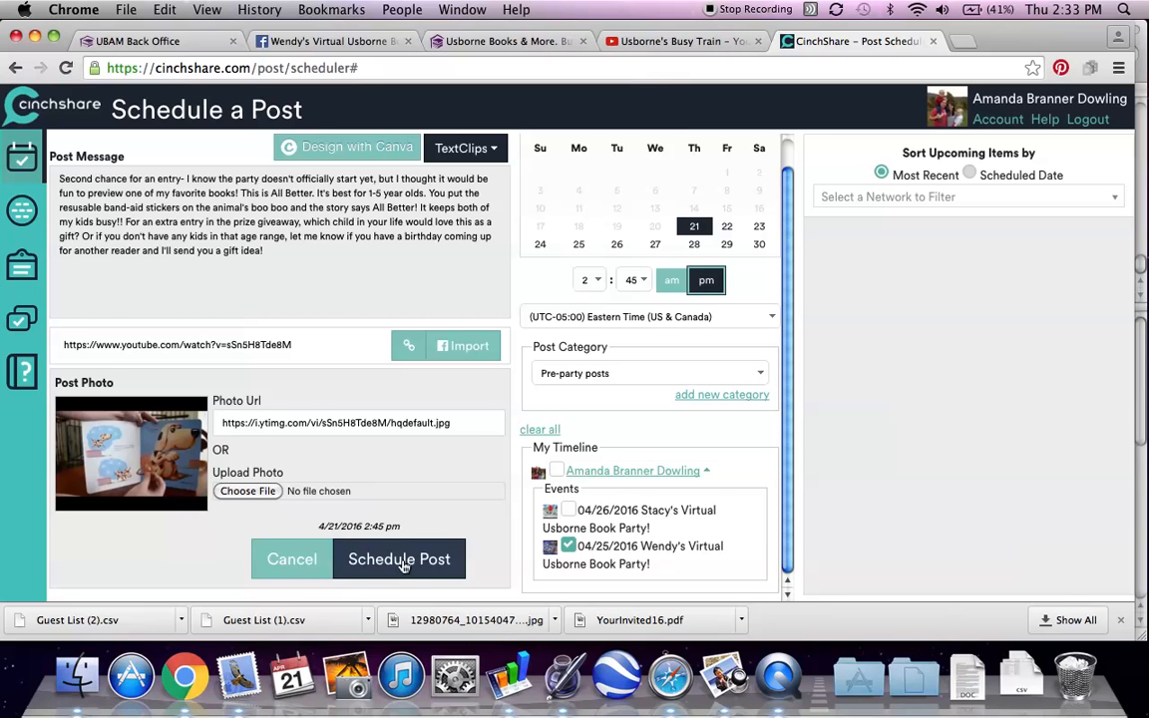
click(399, 558)
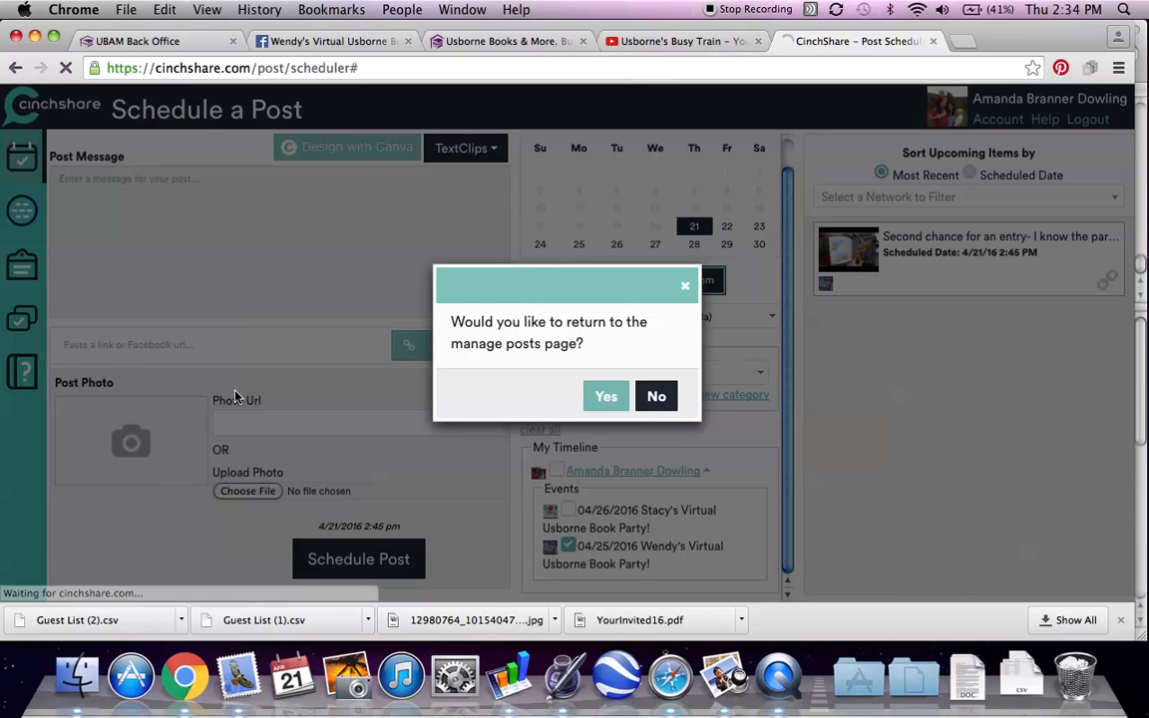
Step: Return to Manage Posts to start the new entries pre-party post draft
click(605, 396)
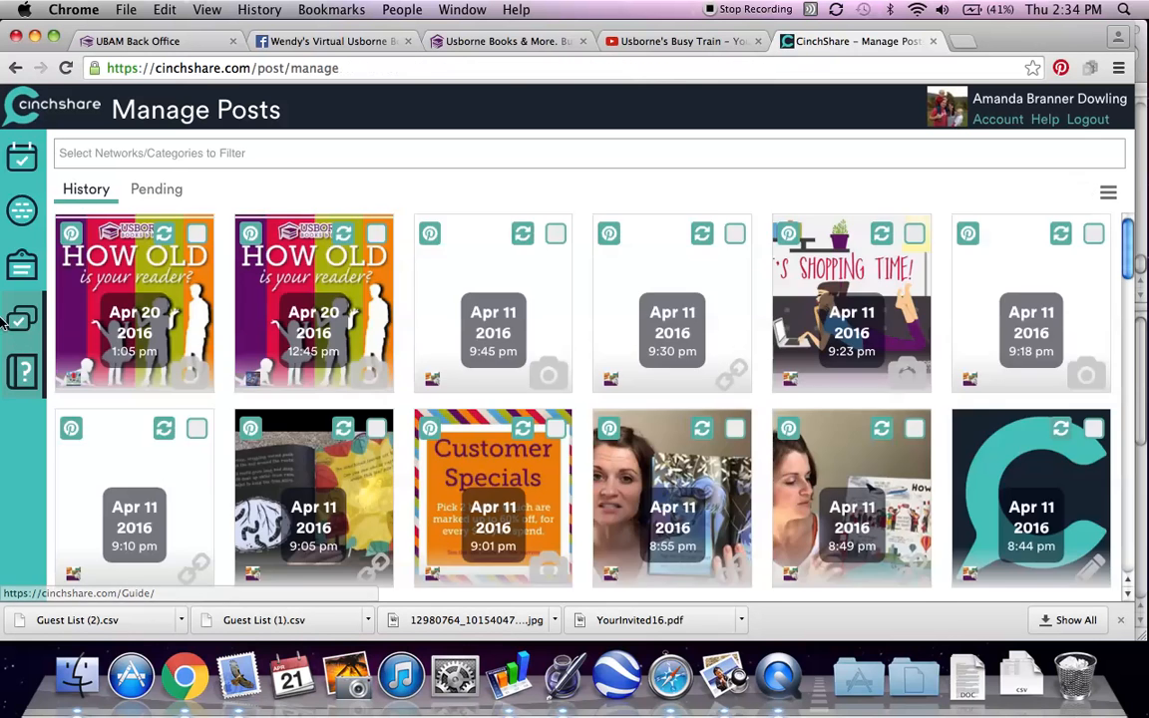
scroll(down, 3)
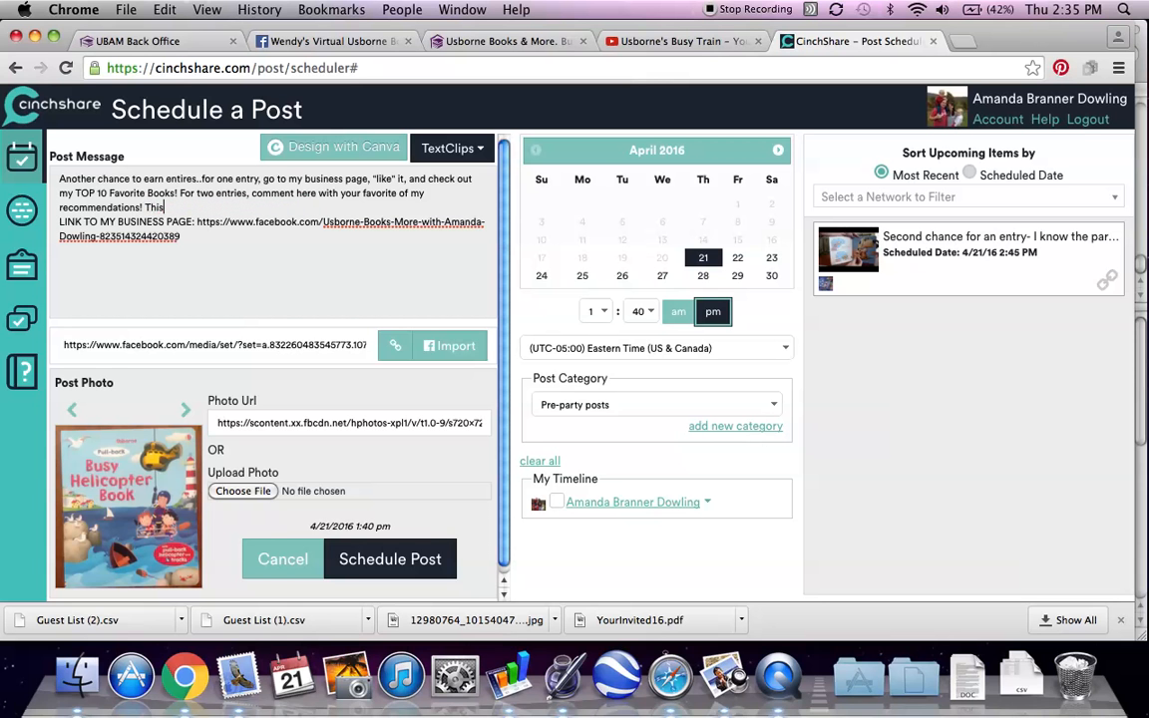
Step: Finish the 'gives you more ideas' message and set 4/22/2016 at 1:10 pm on Wendy's event timeline
text(gives you more ideas of the awesome books we offer!!)
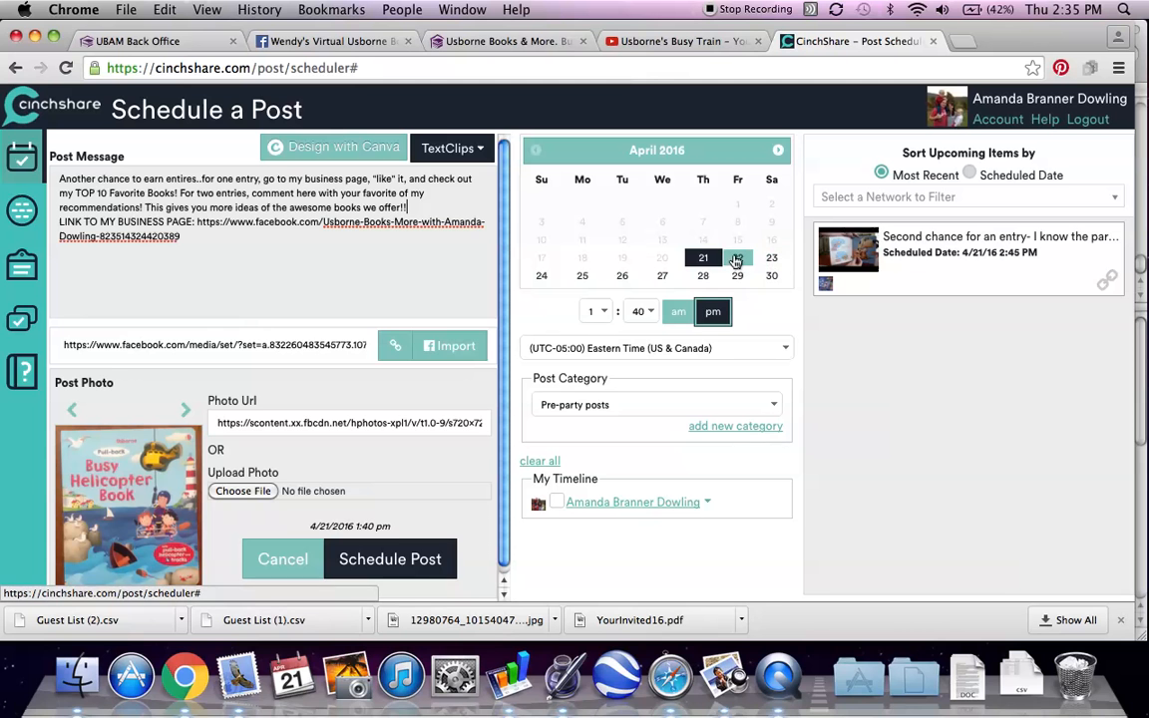
click(737, 258)
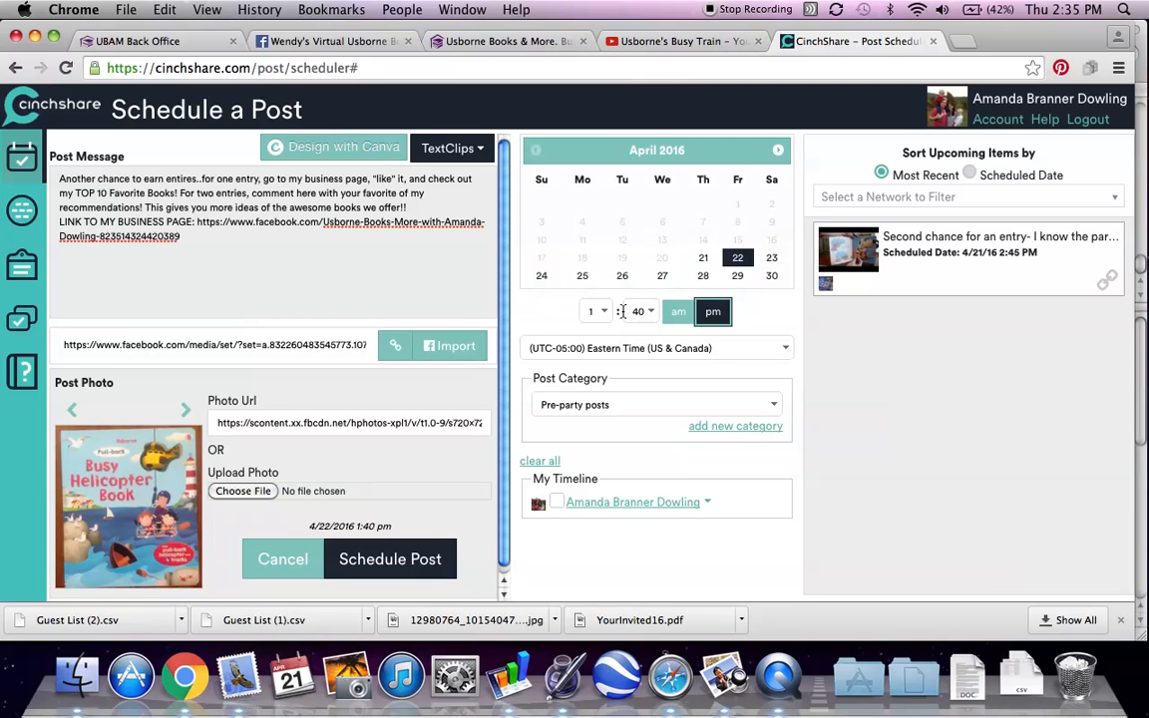
click(594, 311)
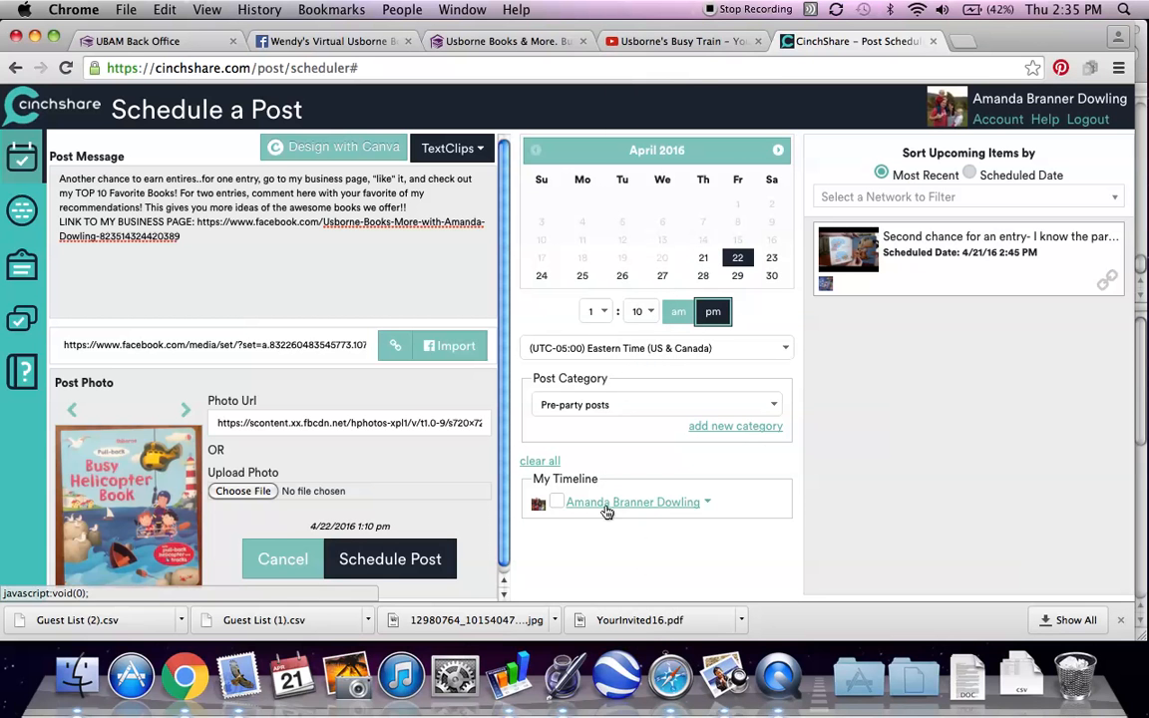
click(707, 502)
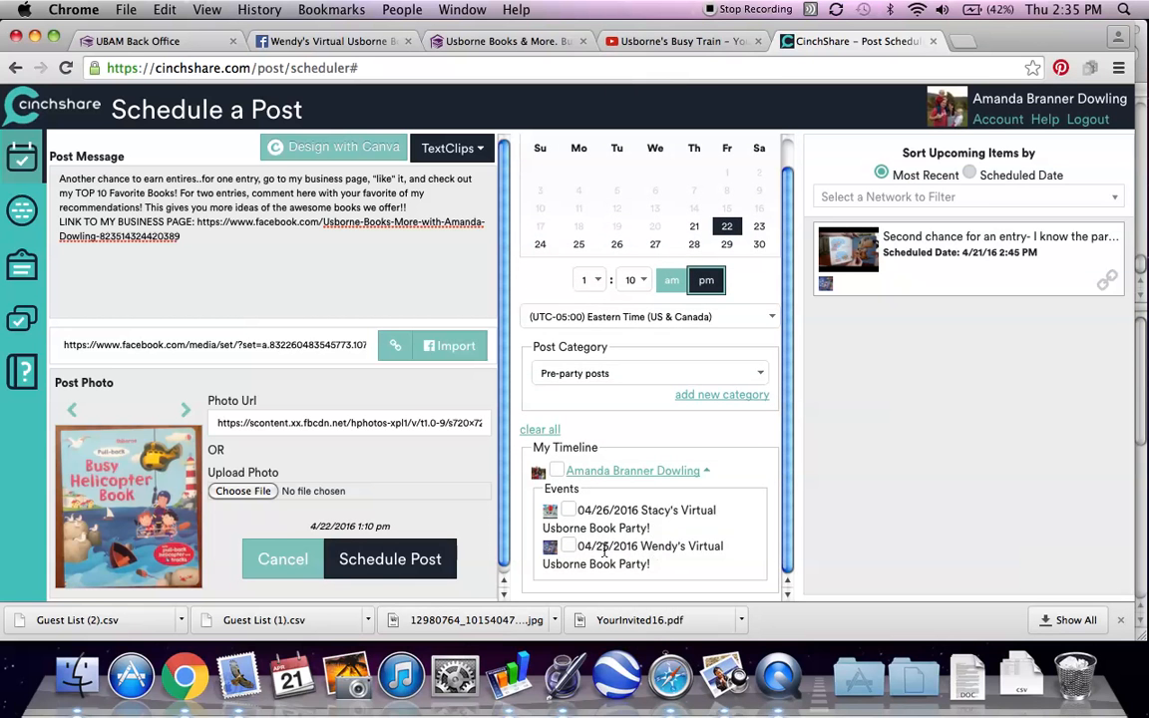
click(567, 545)
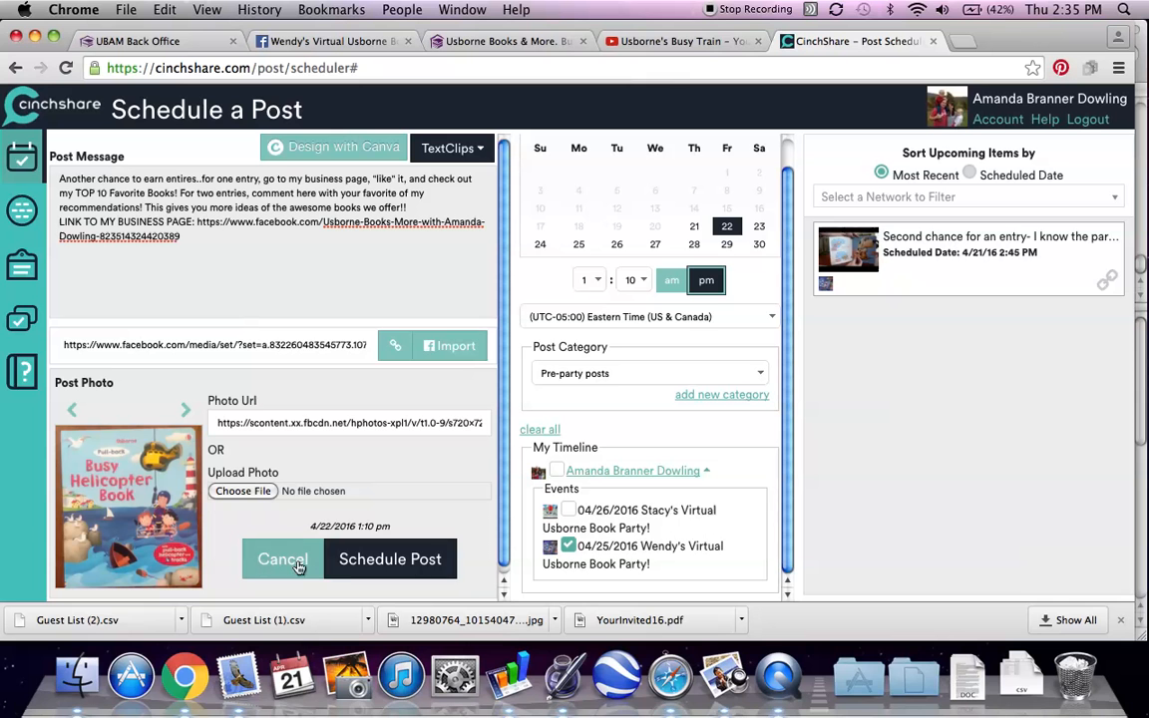
mouse_move(390, 558)
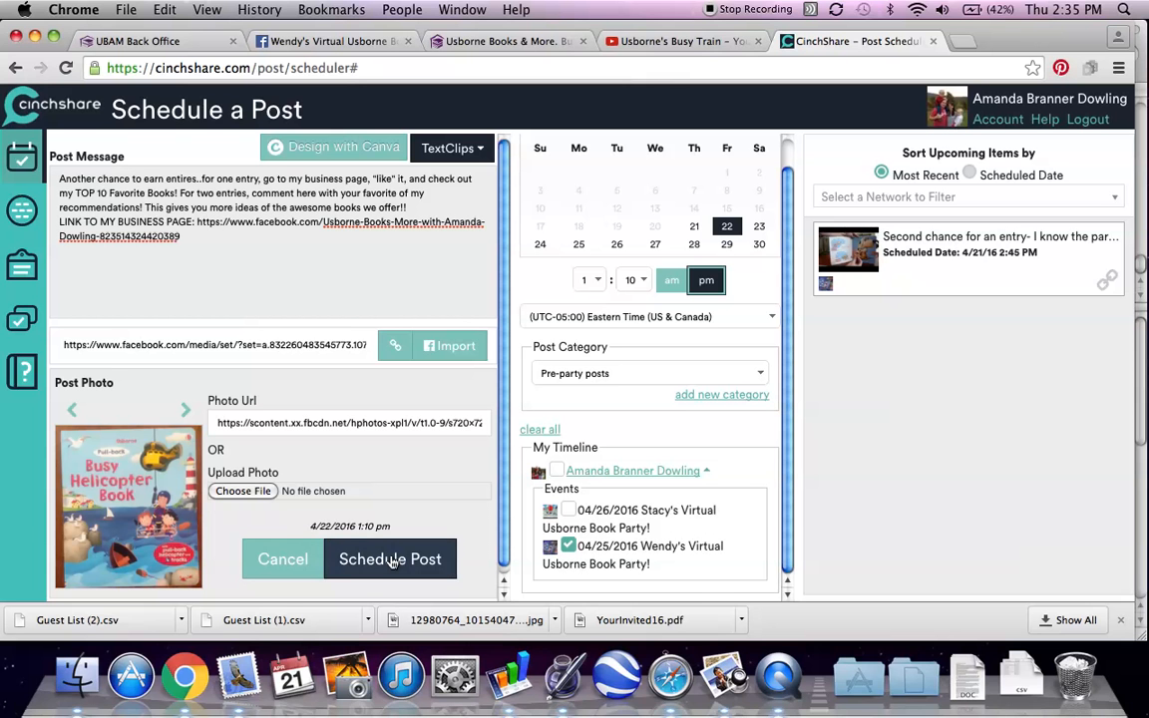
Step: Schedule the entries post and return to Manage Posts
click(390, 558)
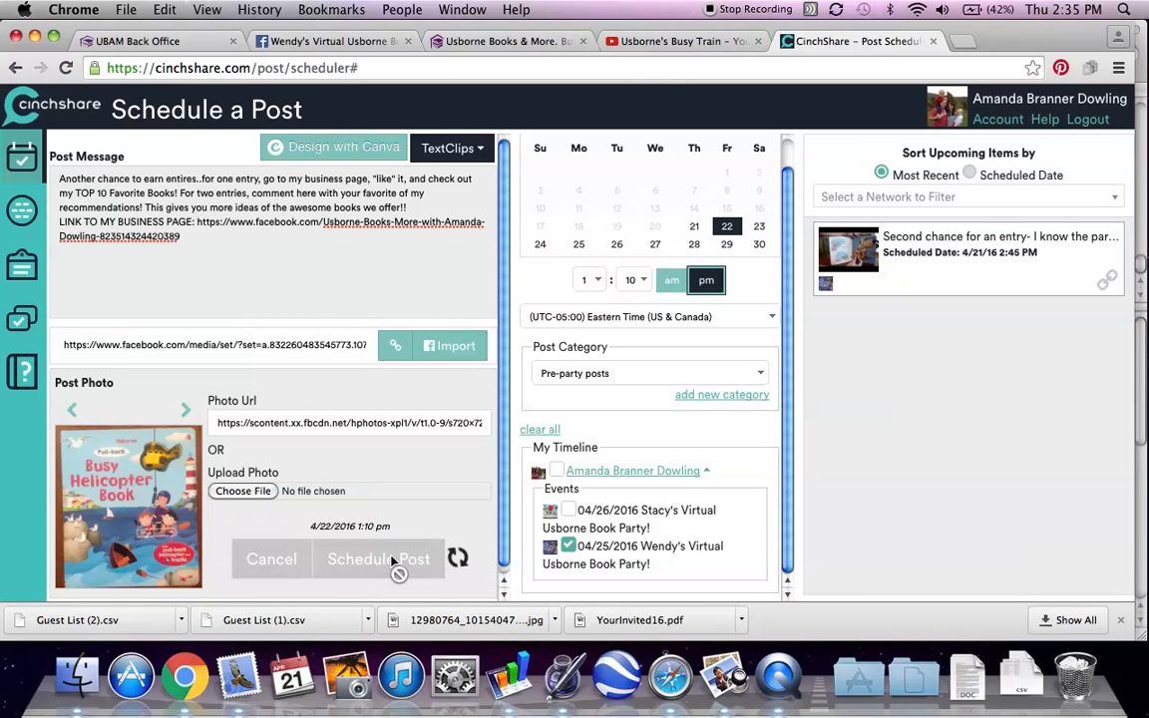
click(378, 558)
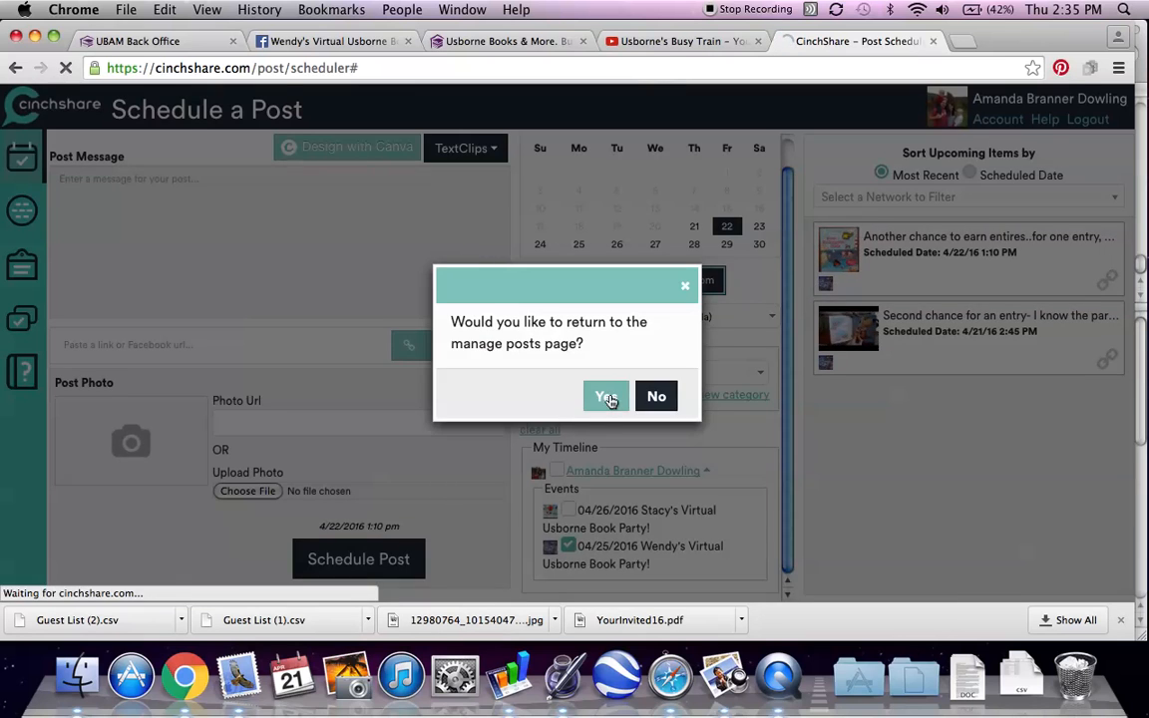
click(605, 396)
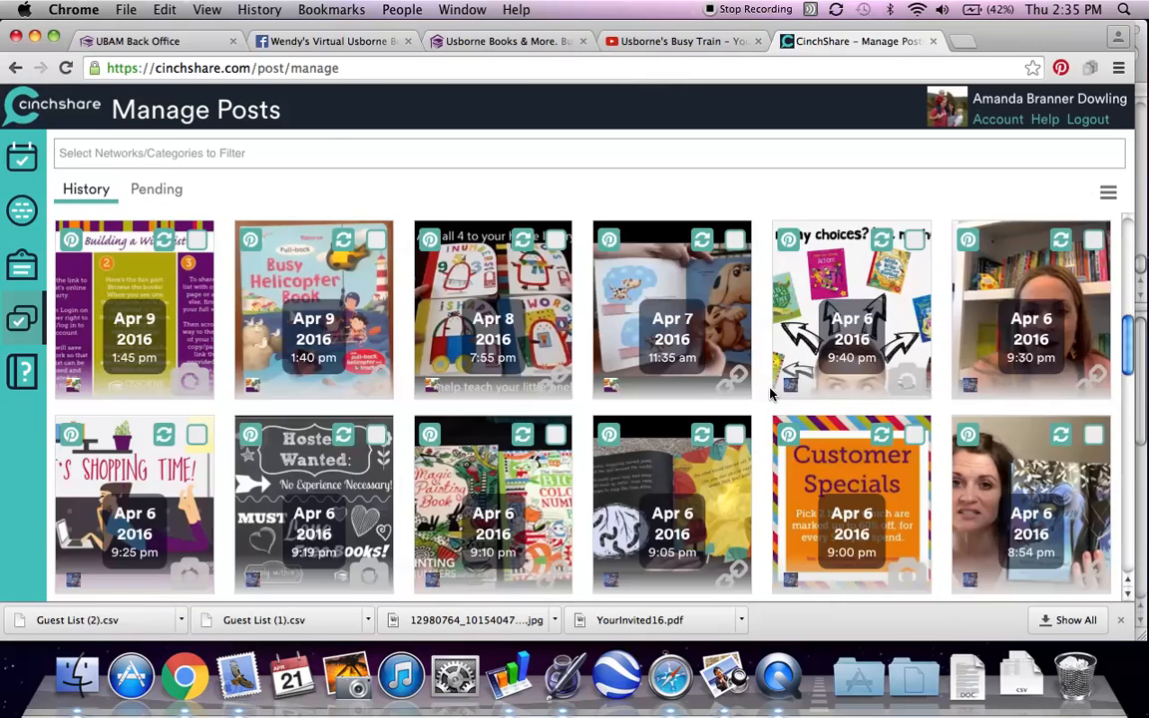
Step: Reword the FREE SHIPPING post to 'tomorrow night' and schedule it for 4/24/16 at 3:15 pm
scroll(down, 3)
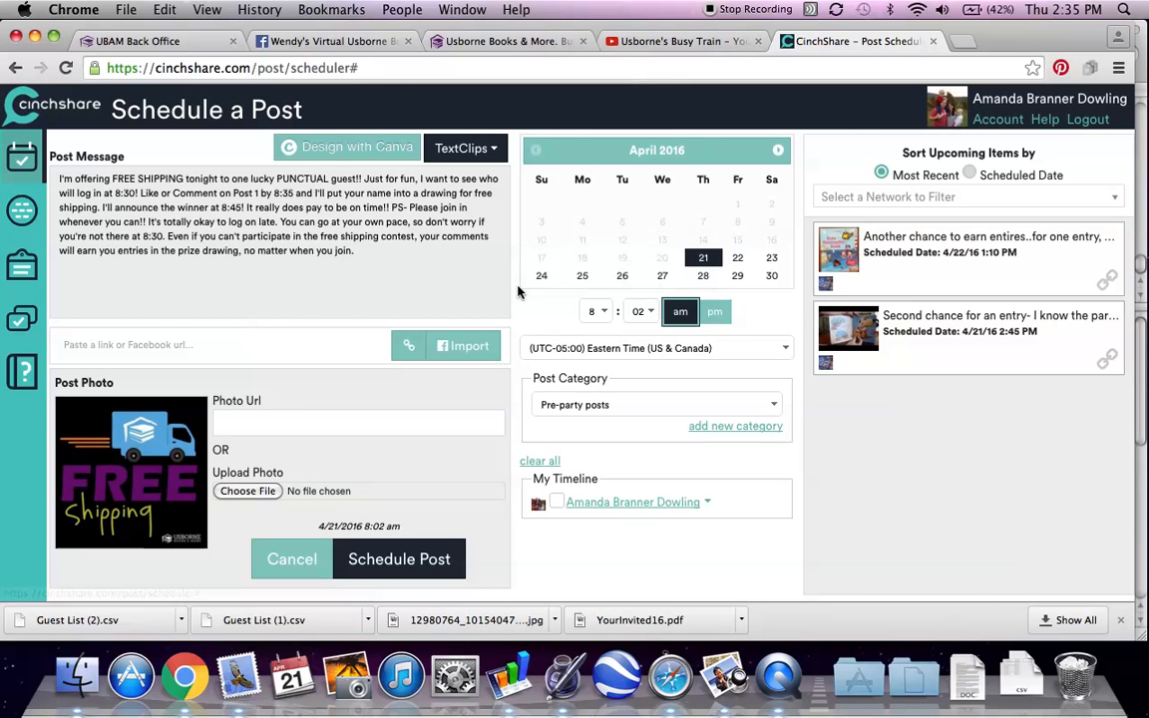
click(542, 275)
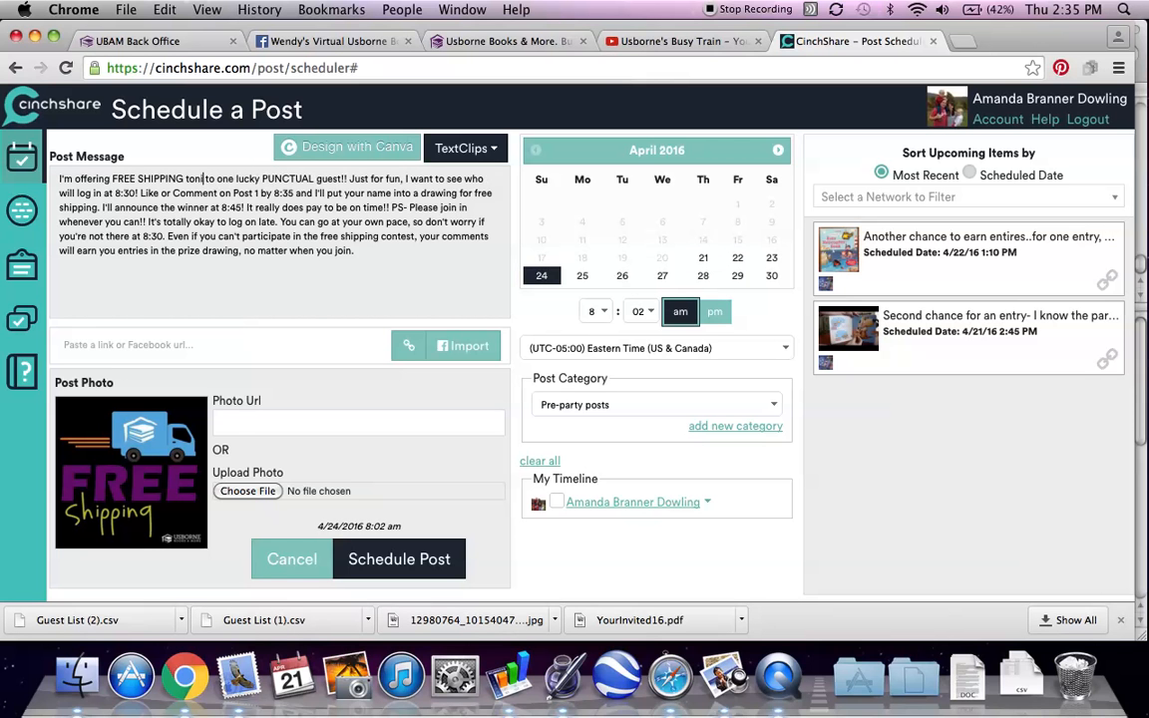
text(tomorrow night)
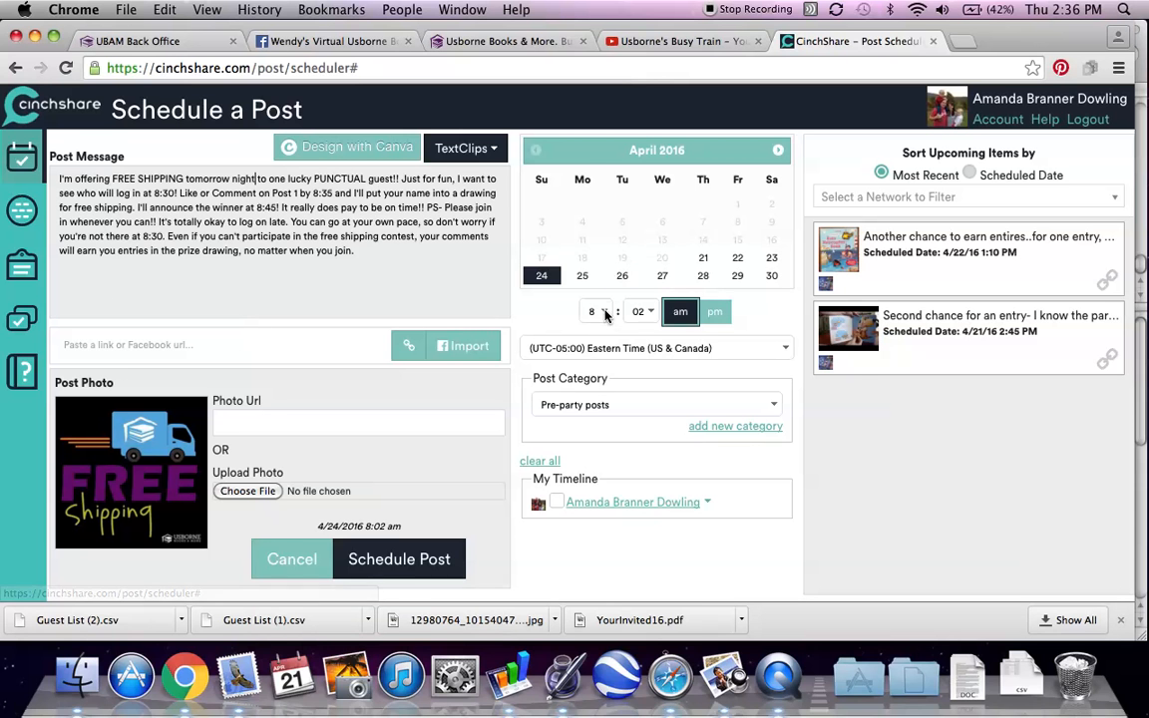
click(594, 311)
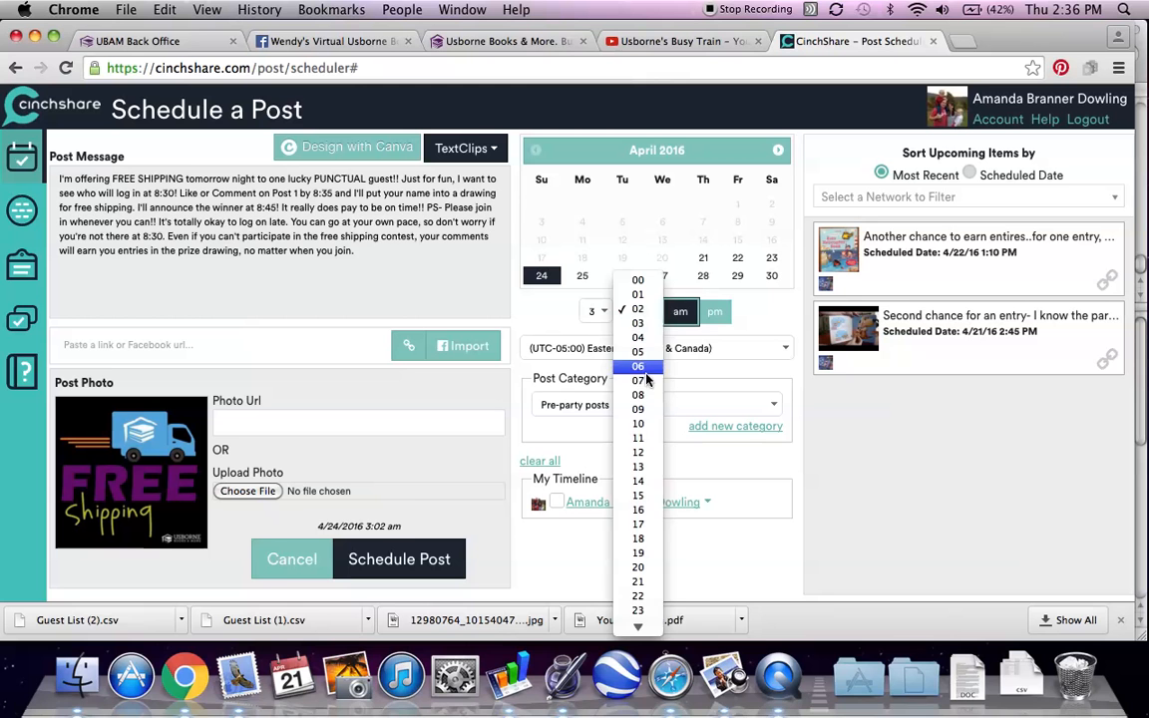
click(637, 495)
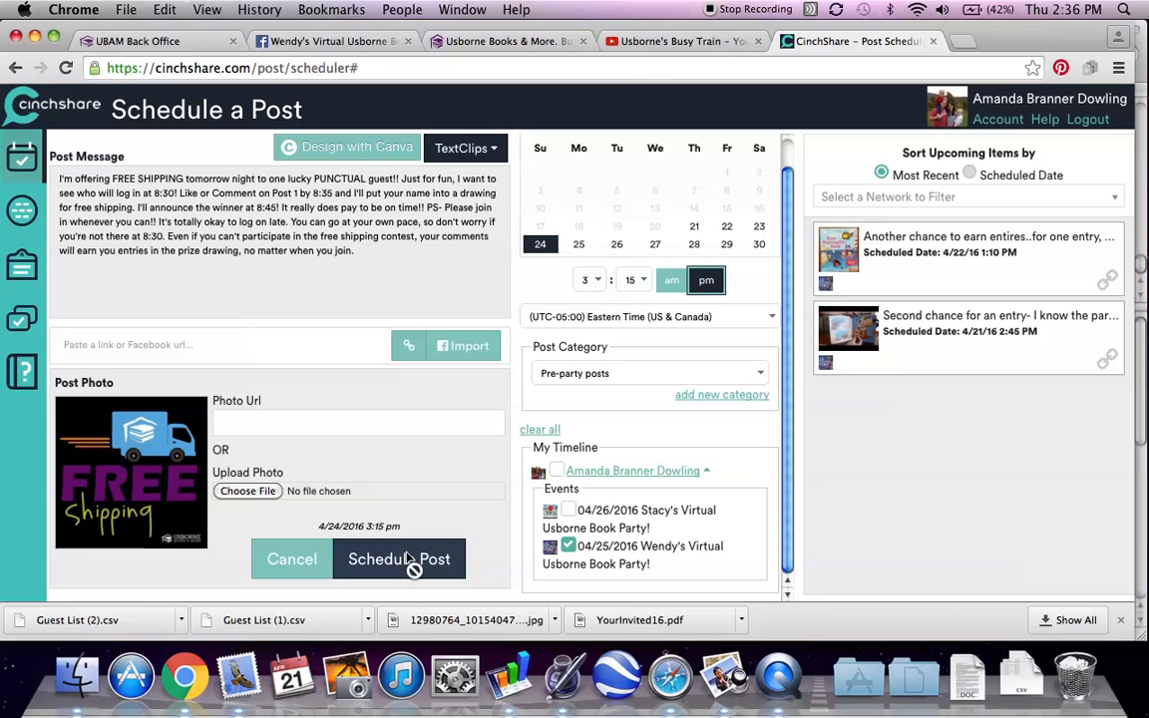
click(399, 559)
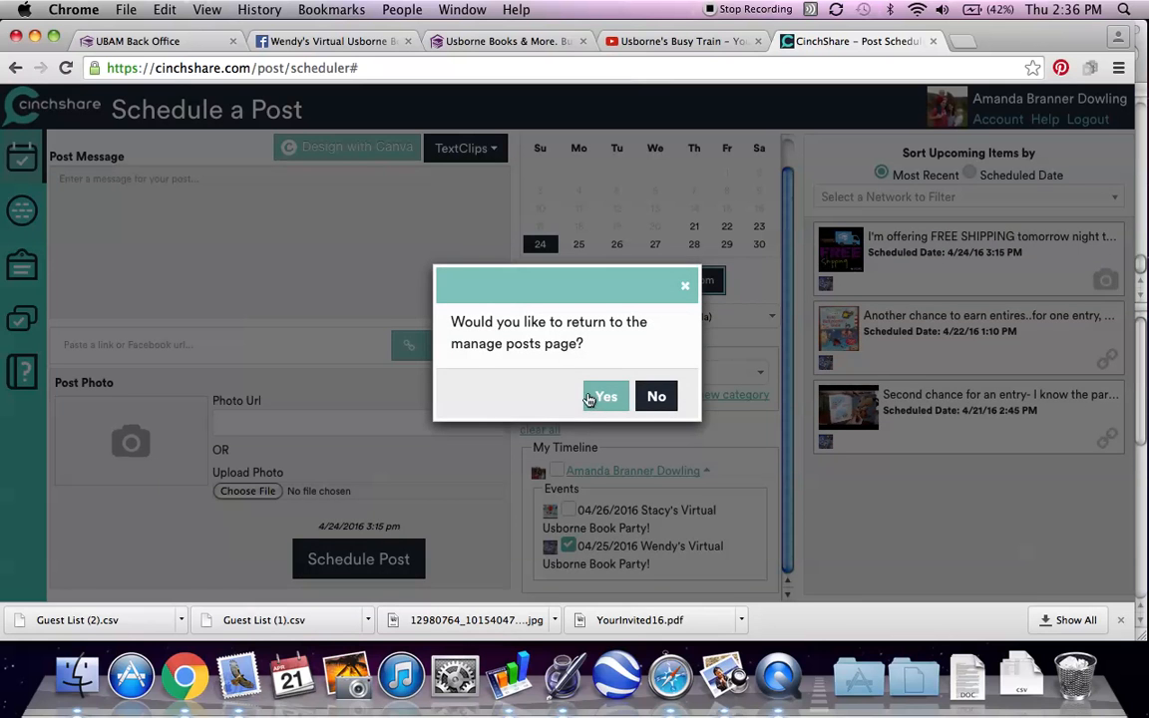
Step: Set the Busy Train reminder post to 4/25/16 and show Wendy's event timeline
click(605, 396)
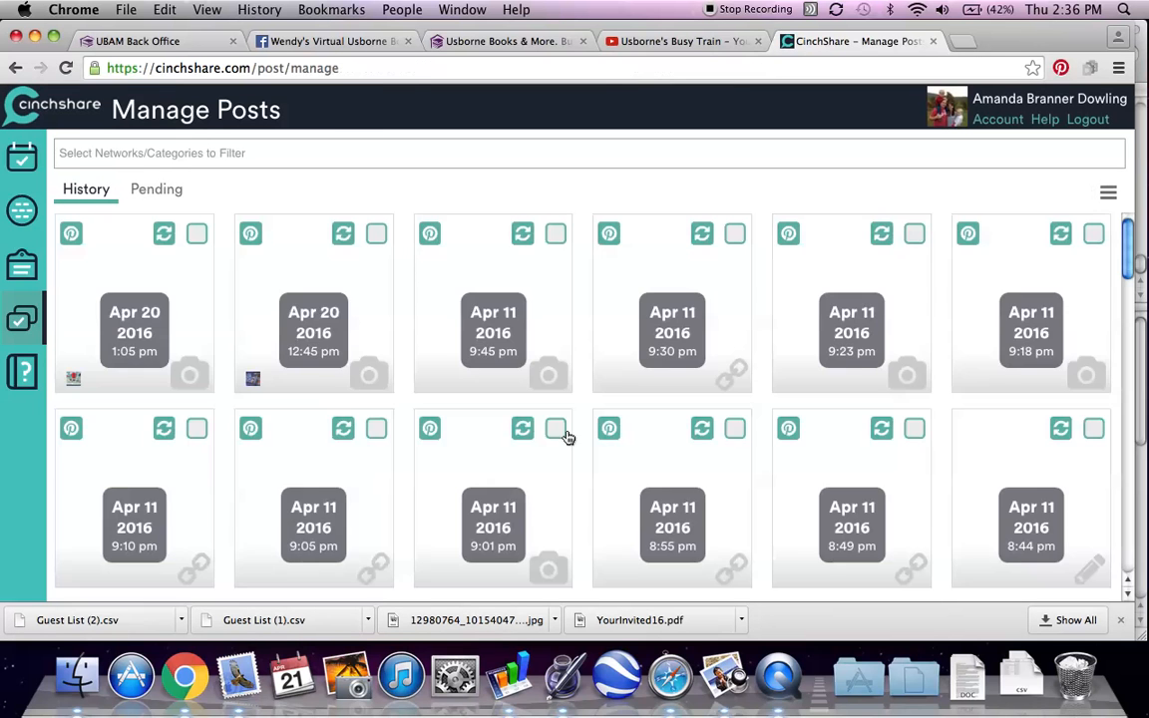
scroll(down, 3)
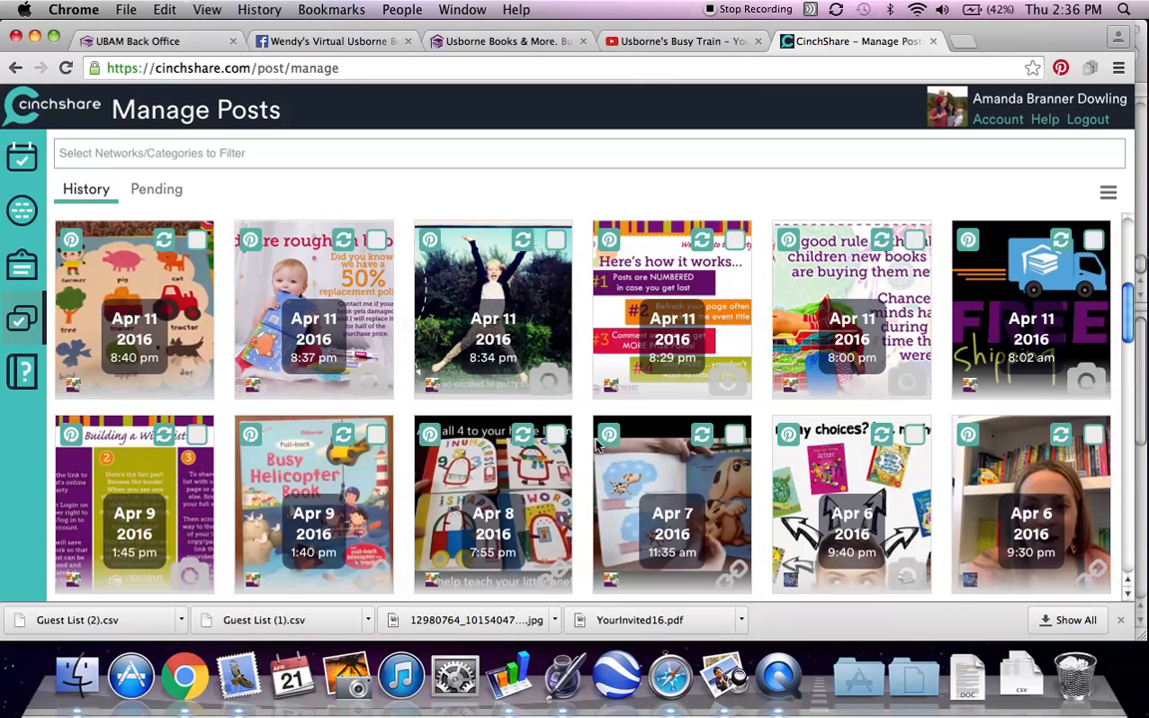
scroll(down, 3)
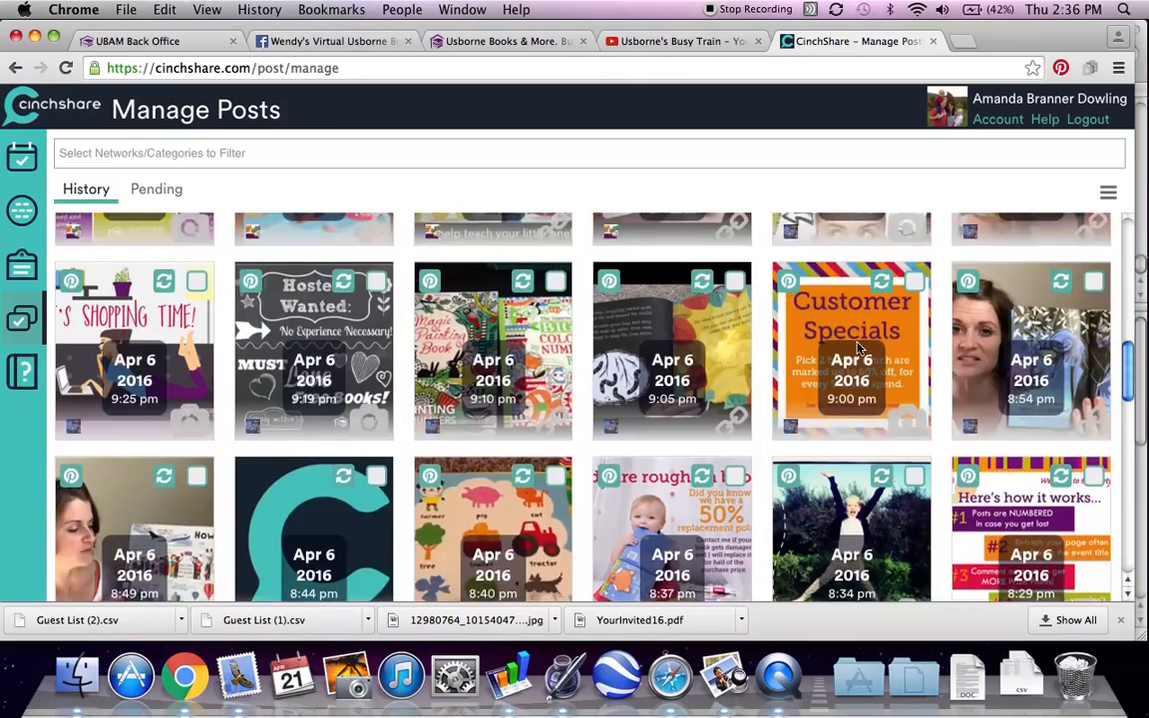
scroll(down, 3)
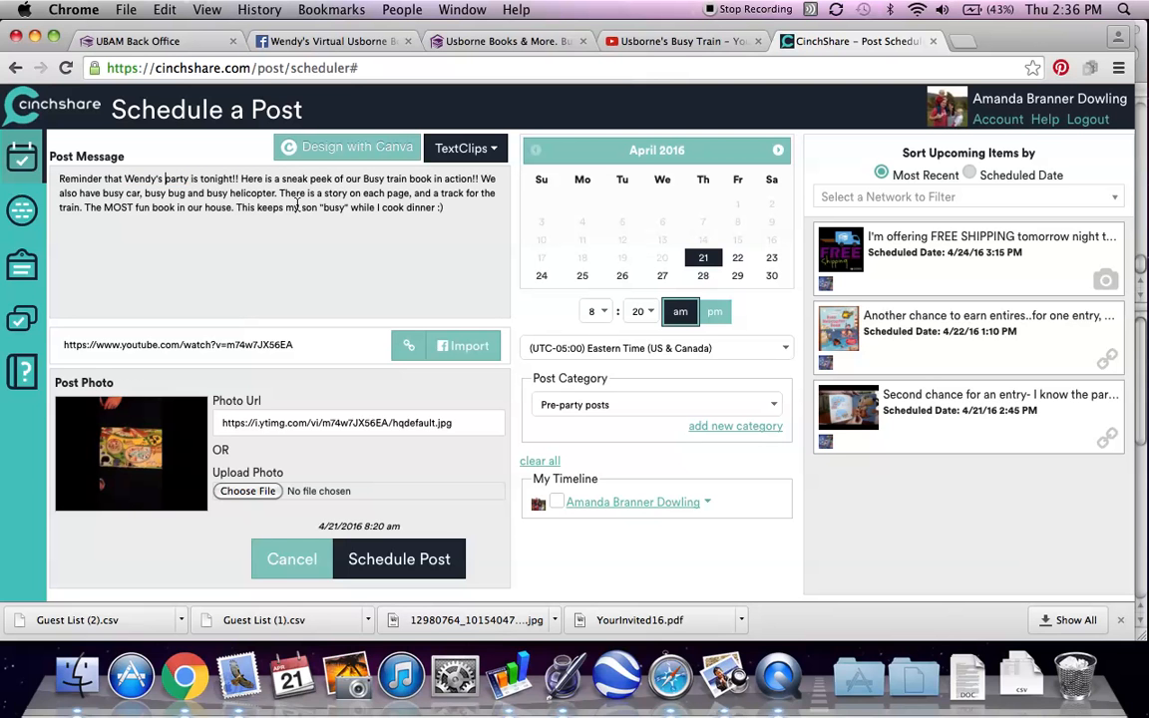
click(583, 275)
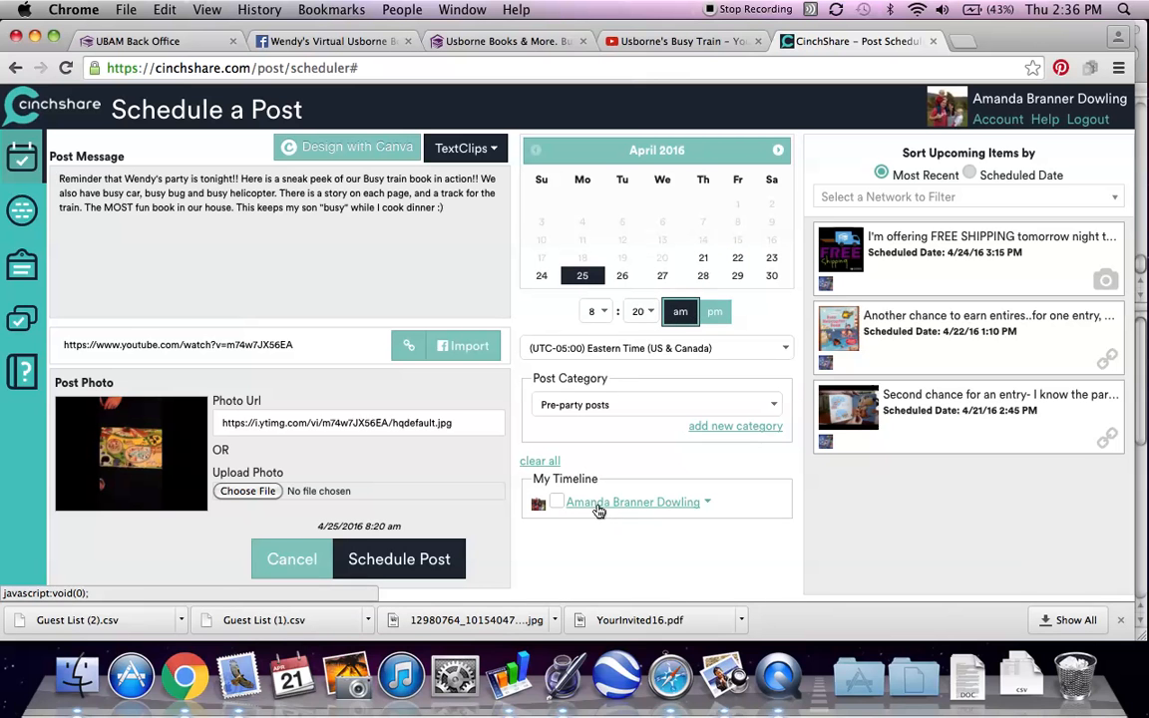
click(706, 502)
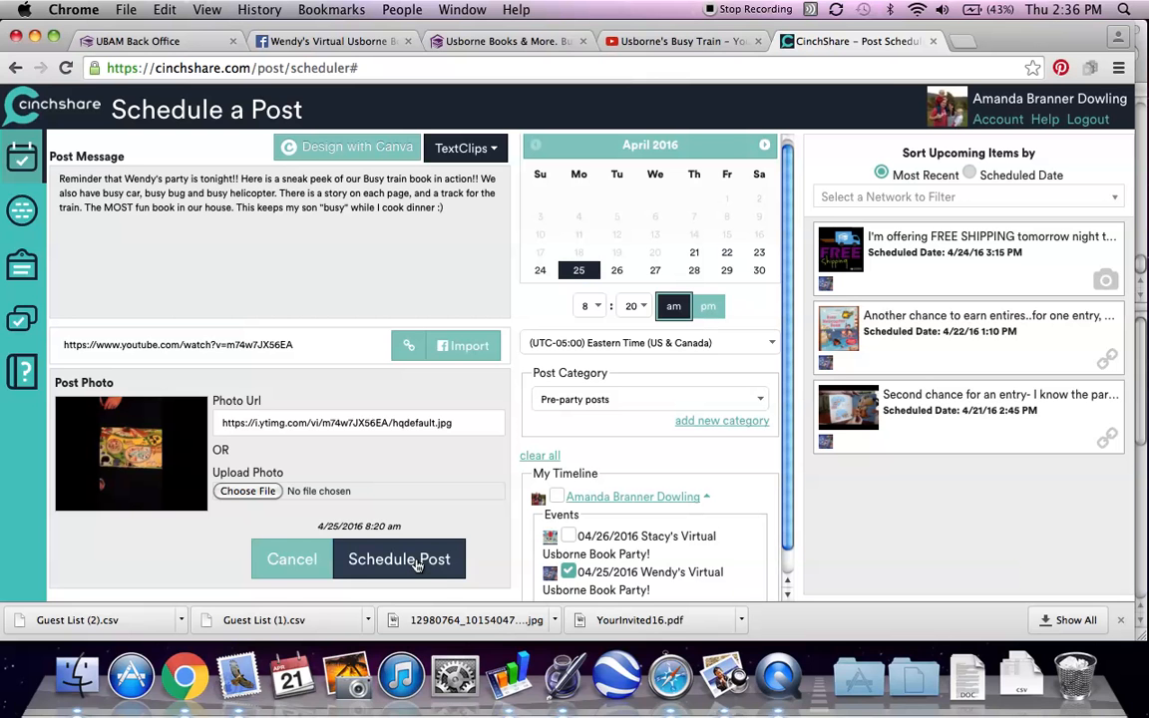
Step: Schedule the 8:20 am reminder post and return to Manage Posts
click(398, 559)
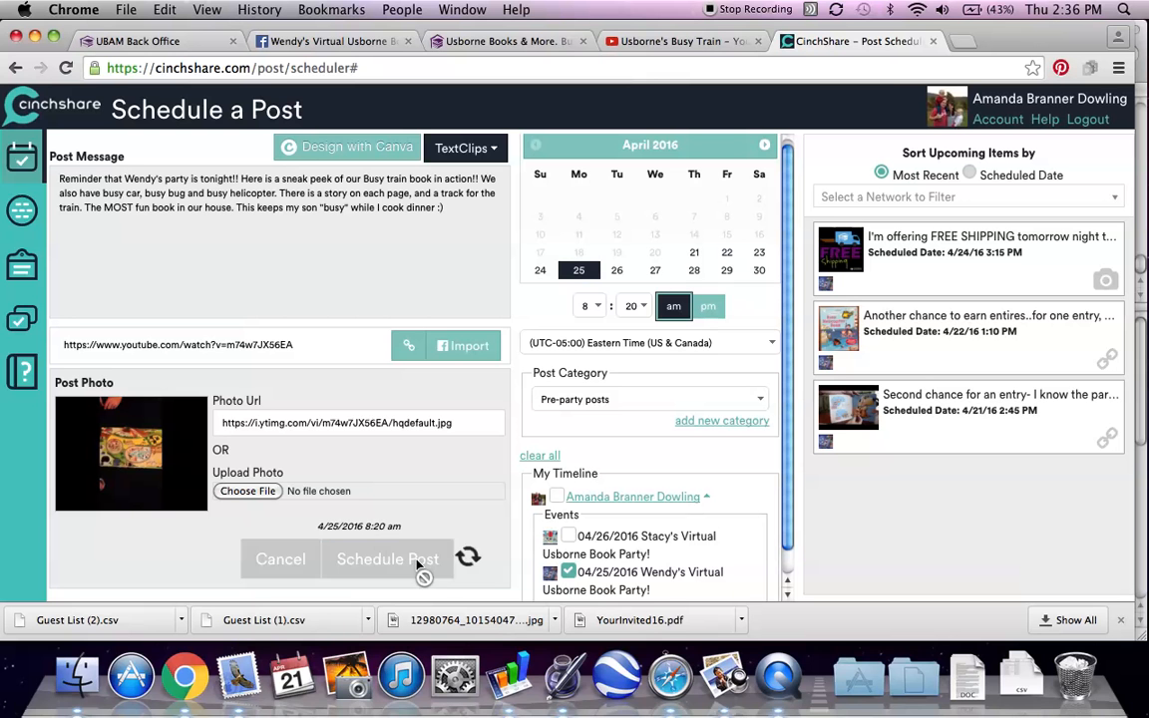
click(388, 558)
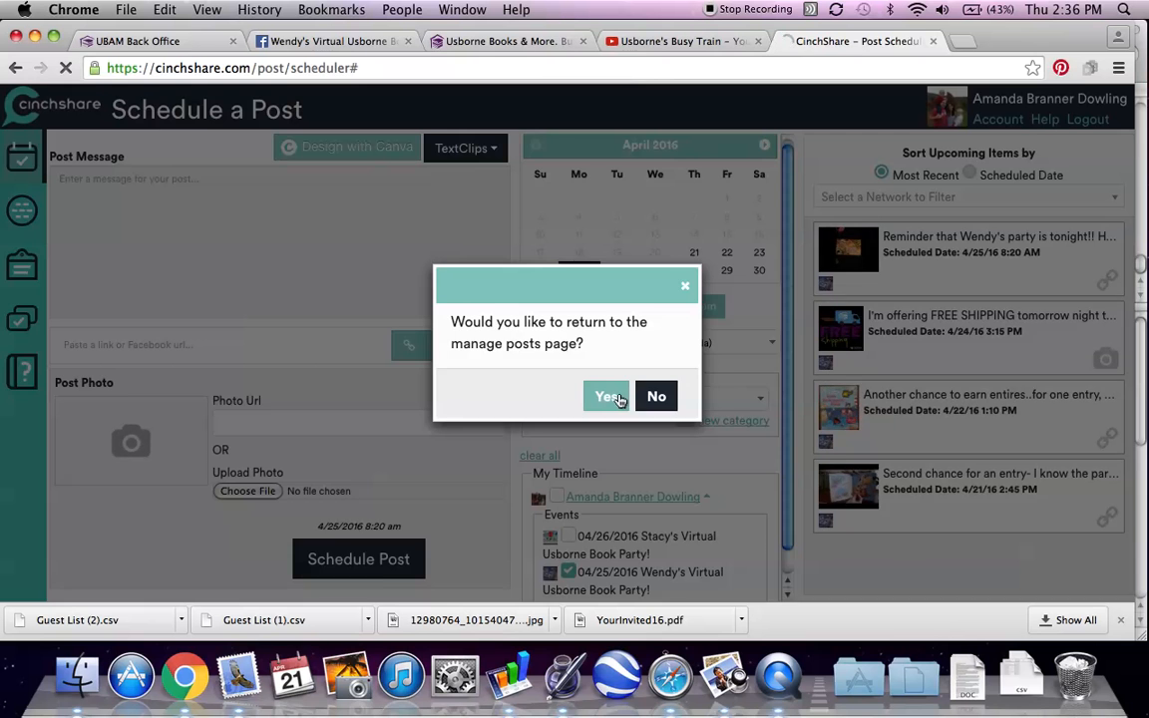
click(606, 396)
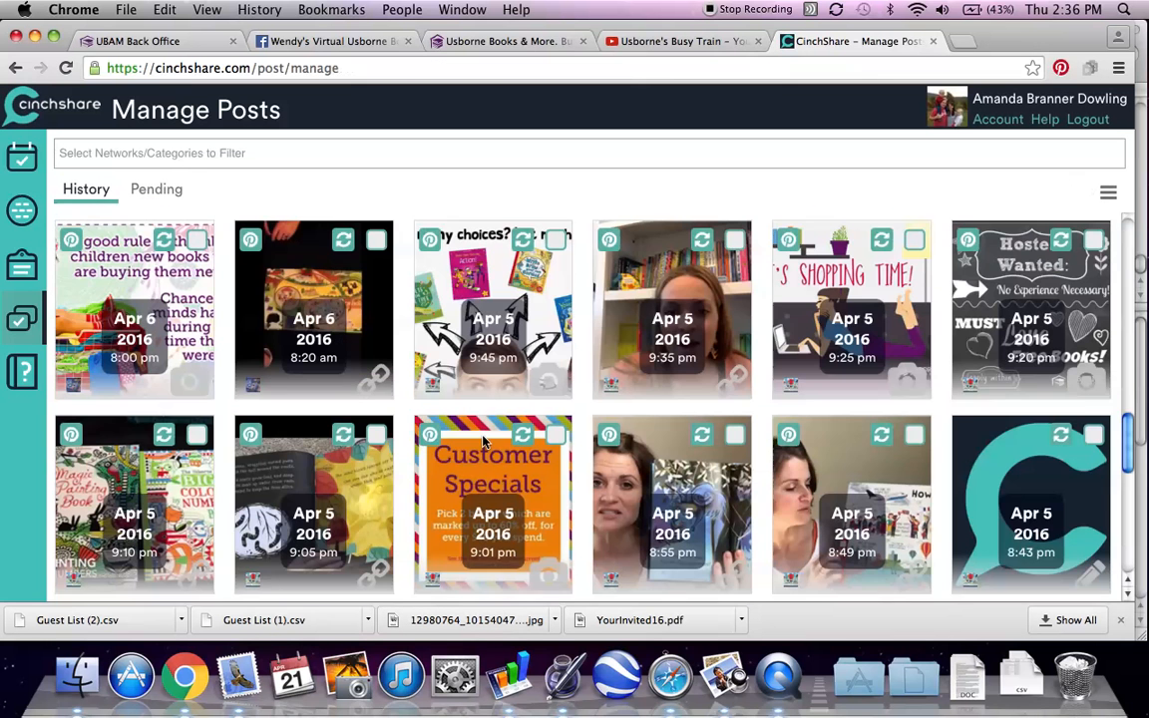
Step: Retype the hostess name and schedule the party-starts-in-30-minutes post for 4/25/16 at 8:00 pm on Wendy's event
click(164, 240)
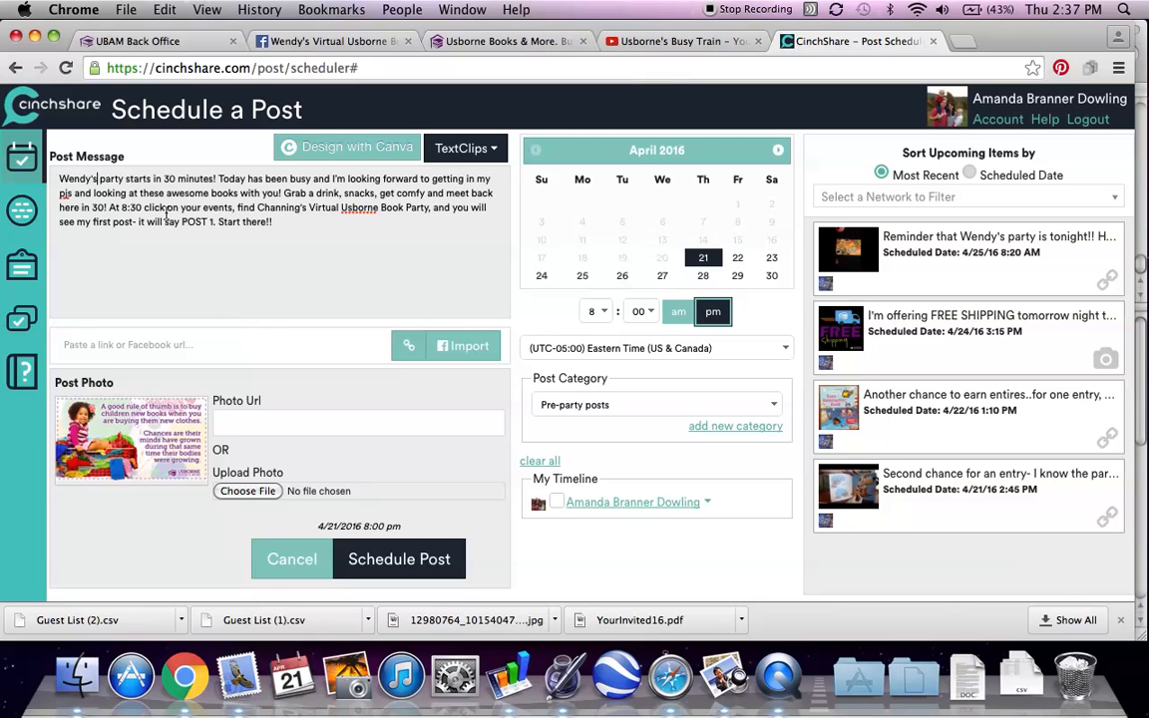
double_click(283, 208)
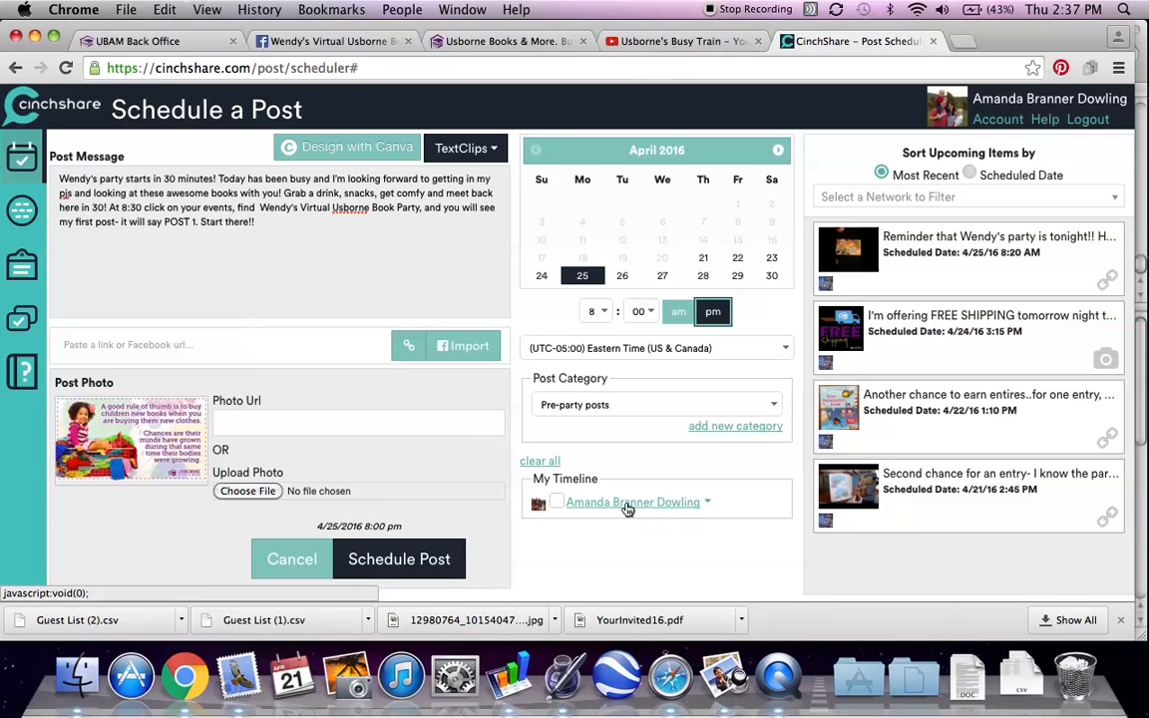
click(707, 502)
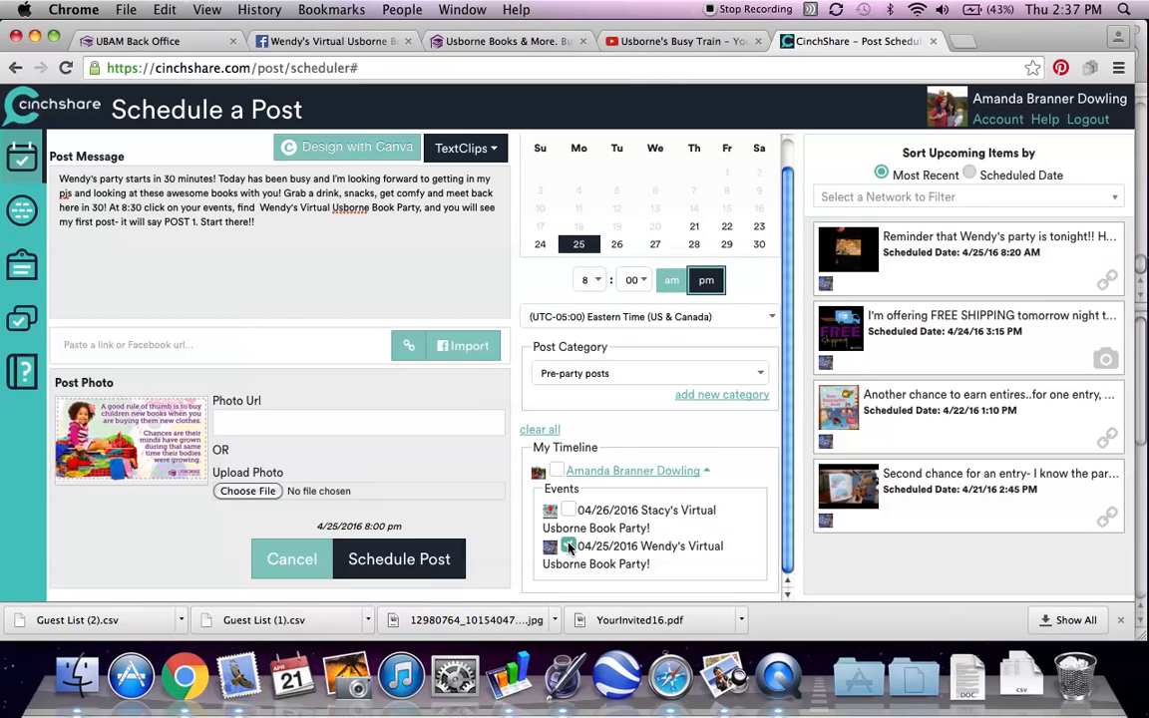
click(398, 559)
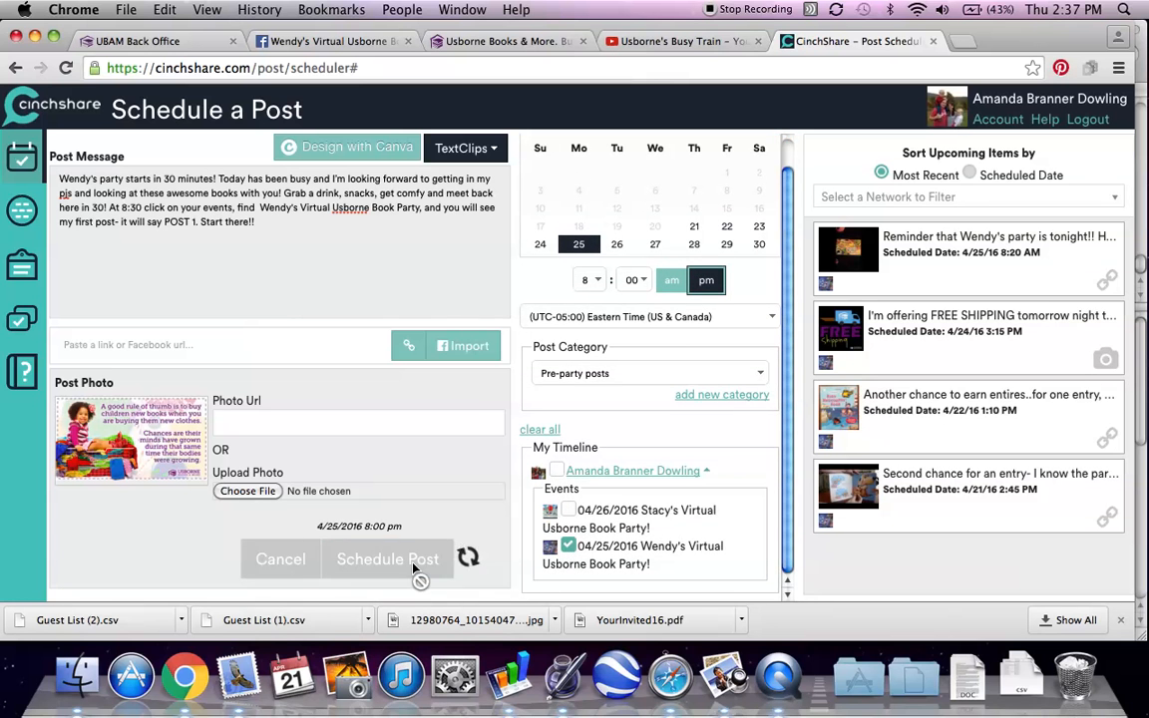
click(387, 558)
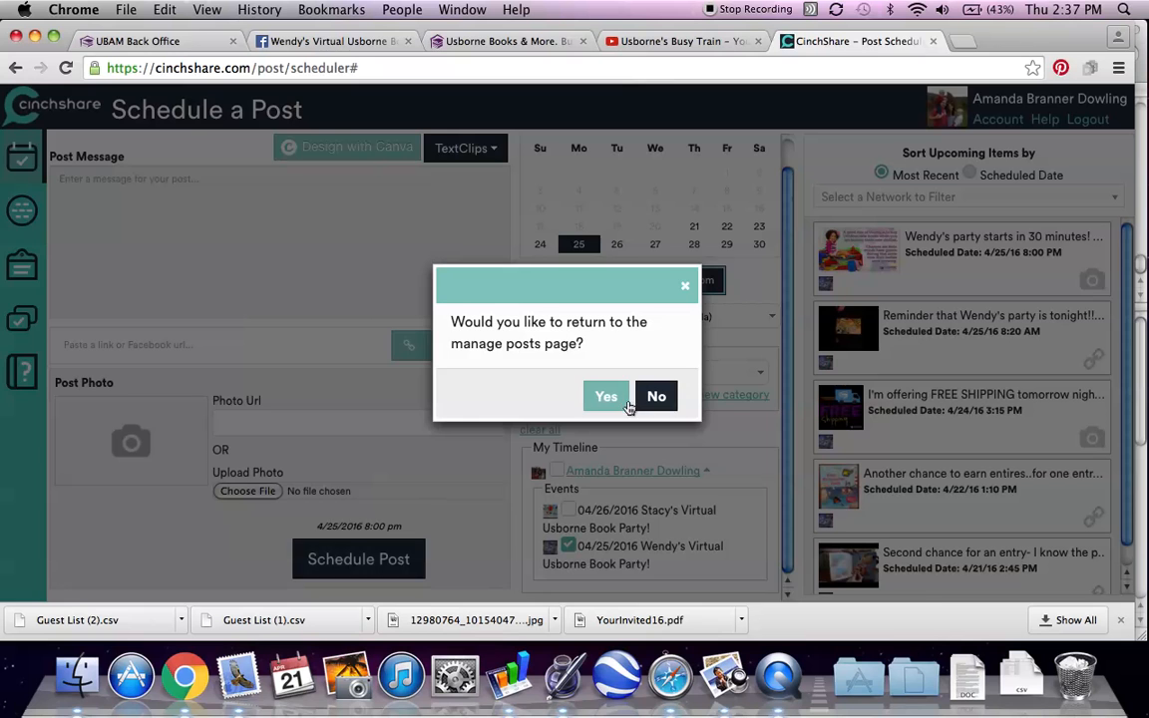
click(606, 396)
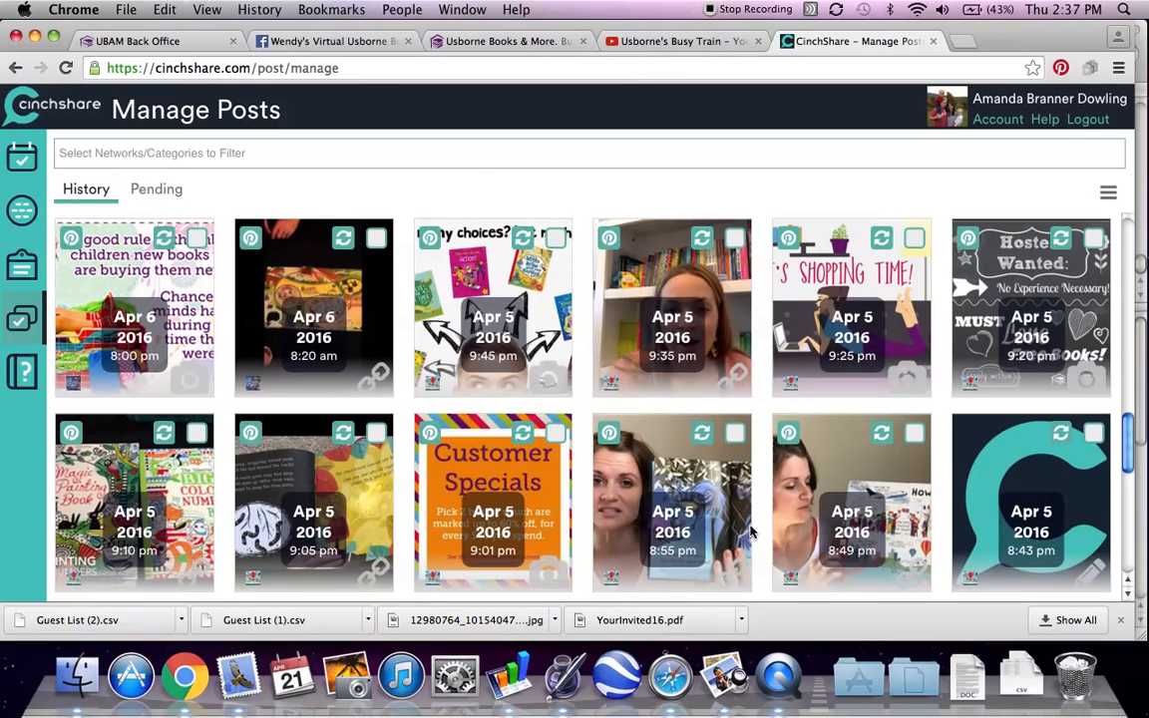
scroll(down, 3)
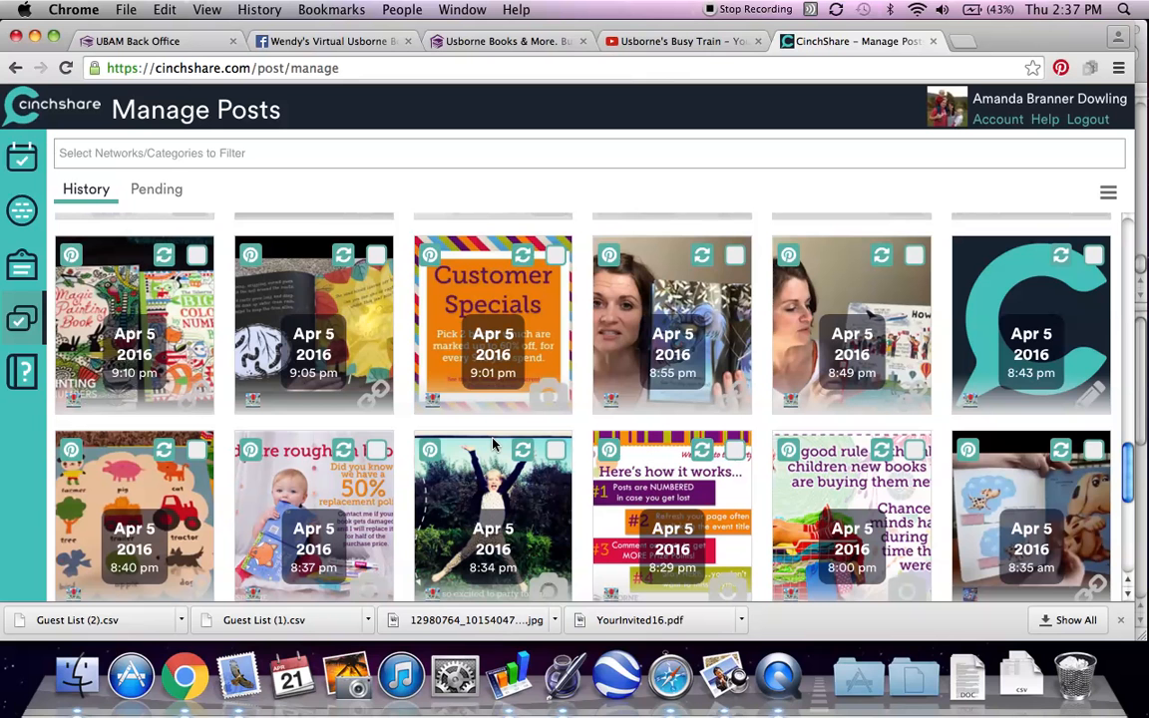